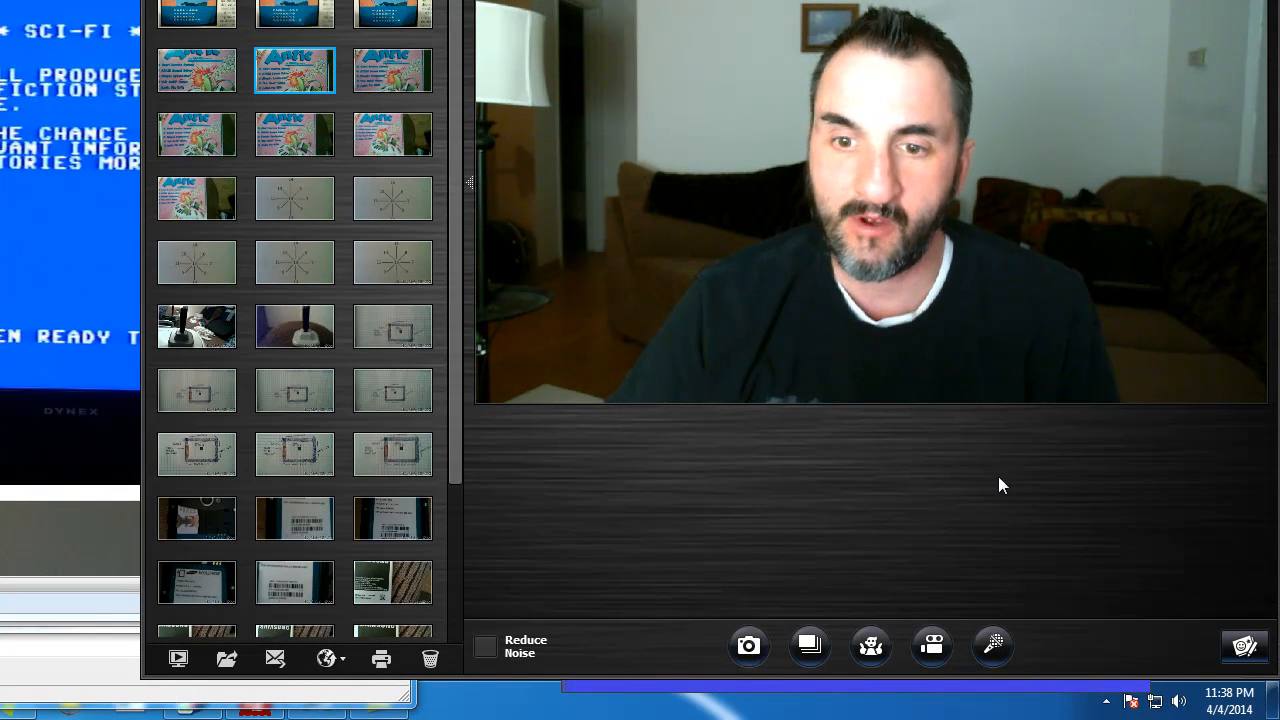
mouse_move(994, 485)
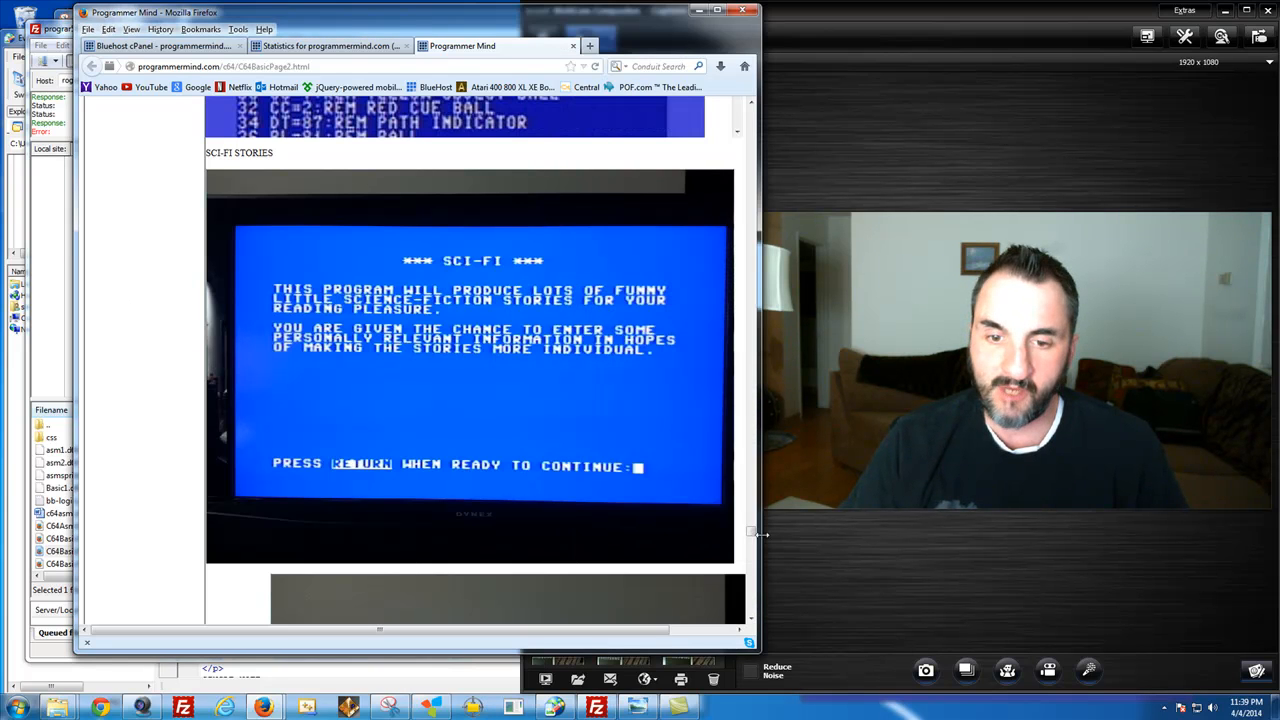
Step: Scroll past the SCI-FI stories screenshot to the page heading and C64 Listings Page Two image
scroll(down, 3)
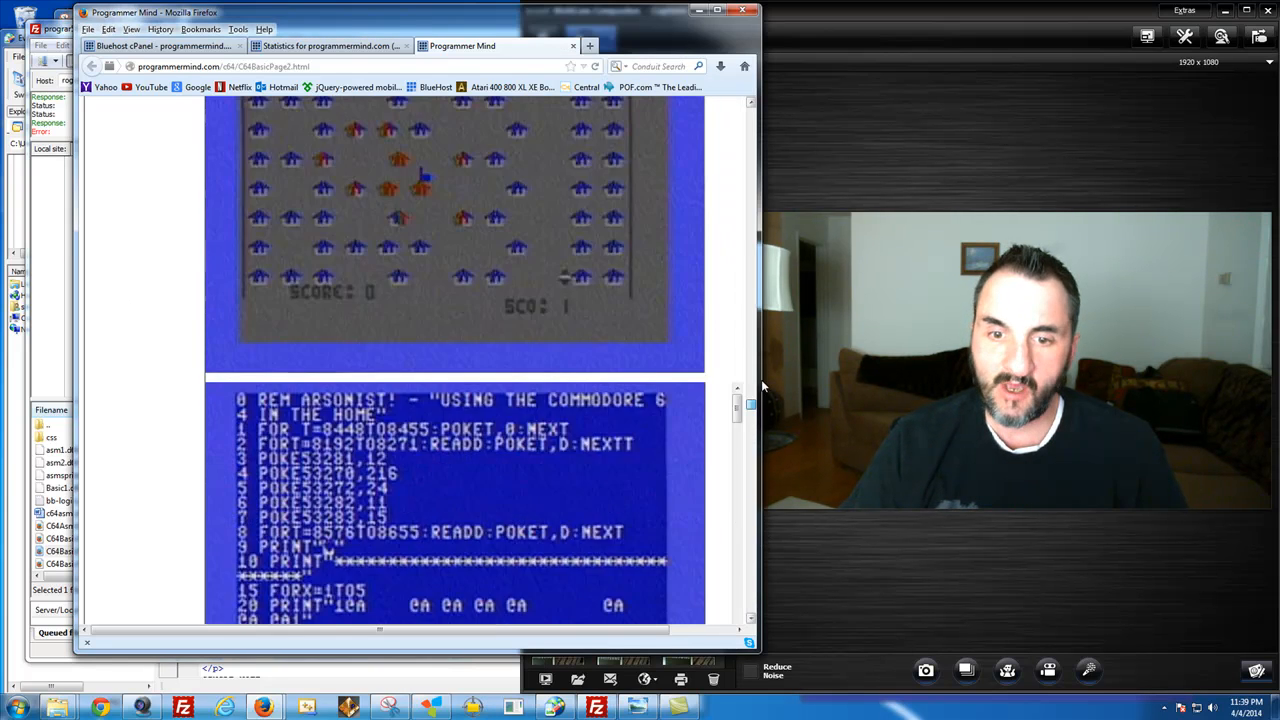
scroll(down, 3)
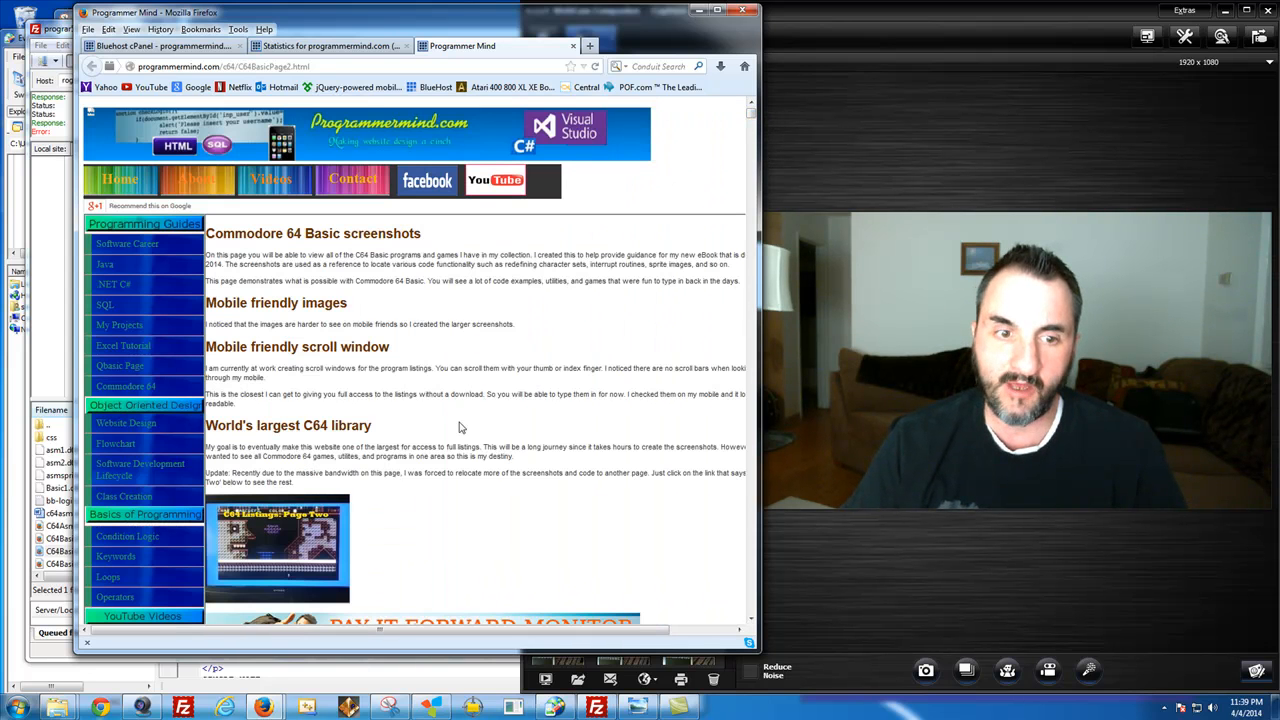
scroll(down, 3)
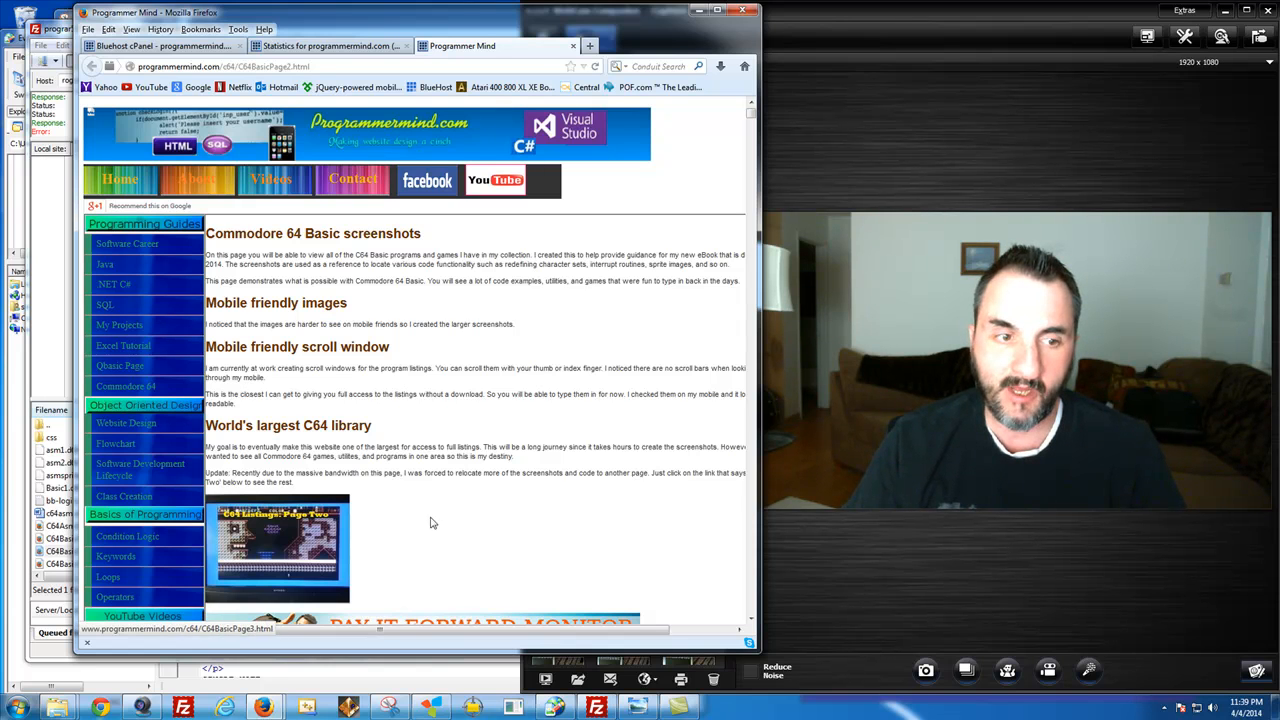
mouse_move(575, 497)
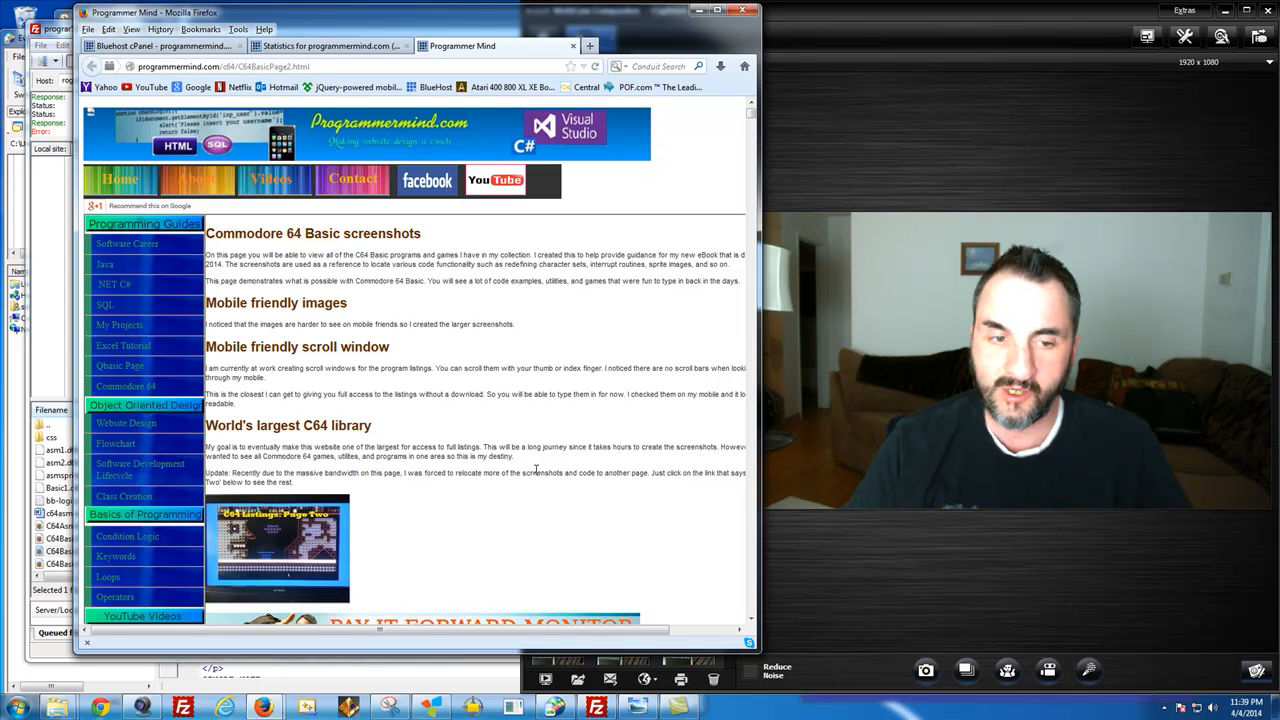
mouse_move(410, 435)
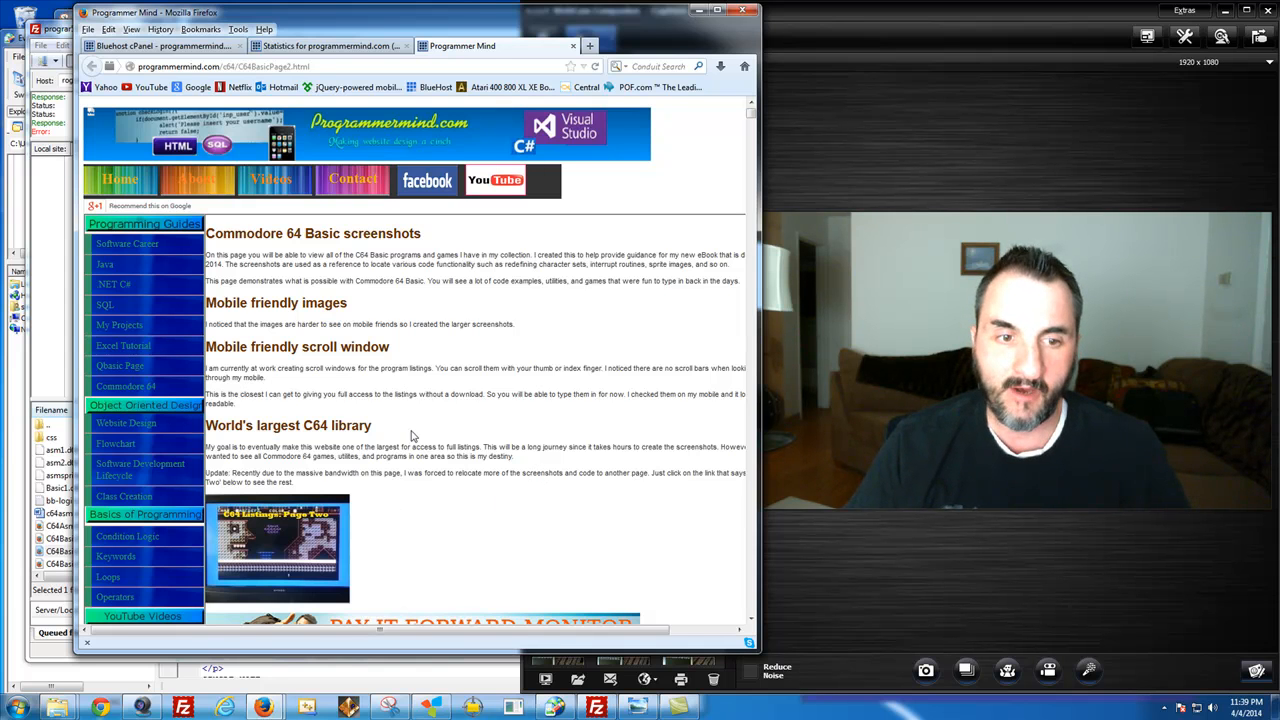
Step: Scroll past Easy Math, Sprite Editor and Richtofen's Revenge to the Shuttle Escape listing
scroll(down, 3)
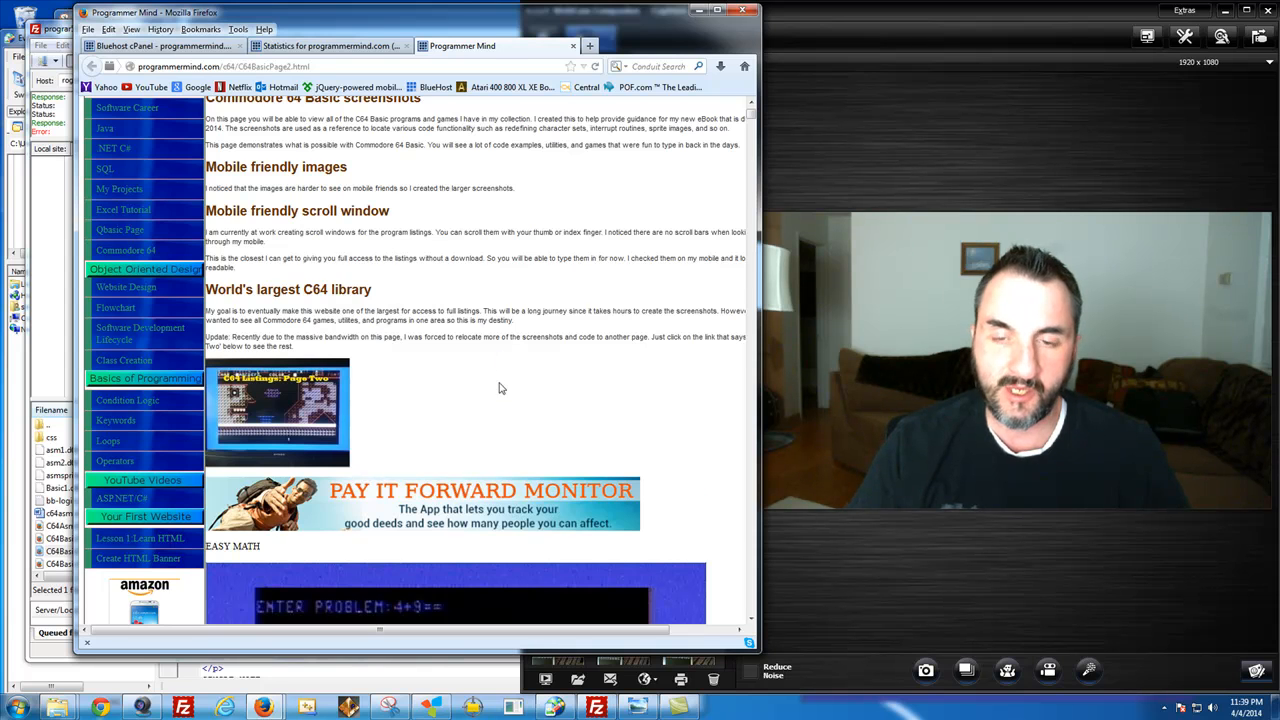
scroll(down, 3)
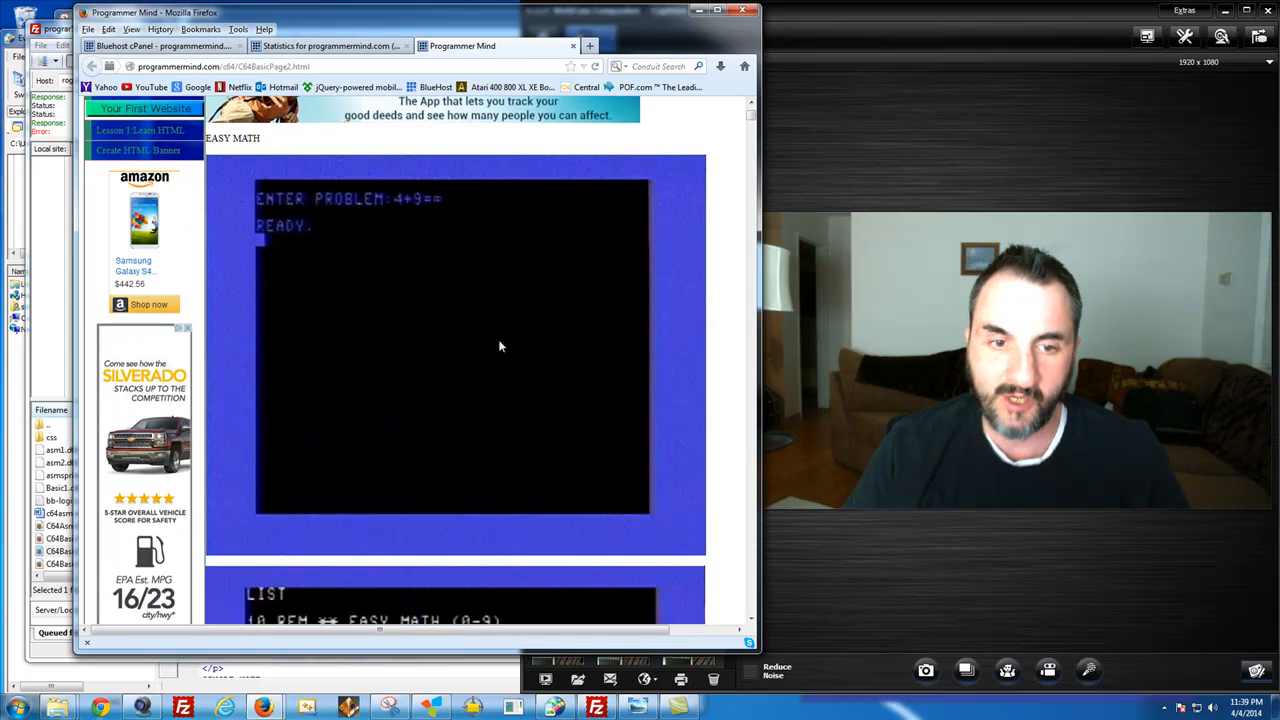
scroll(down, 3)
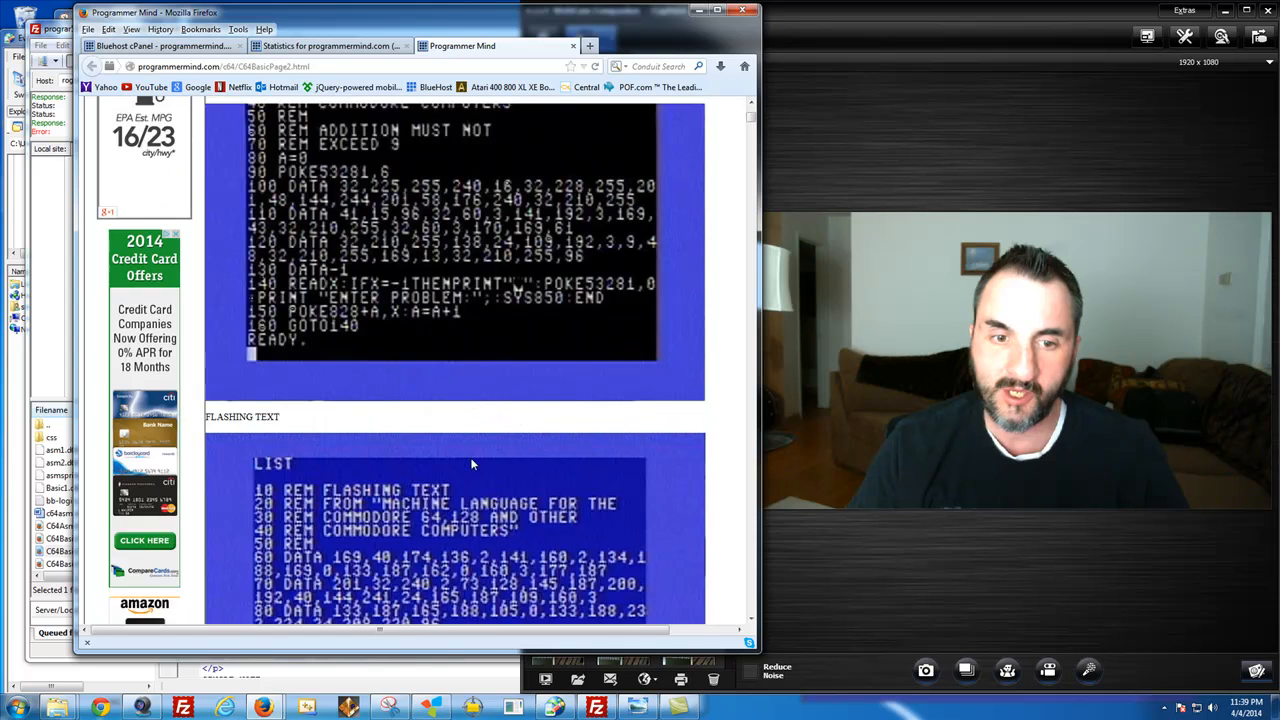
scroll(down, 3)
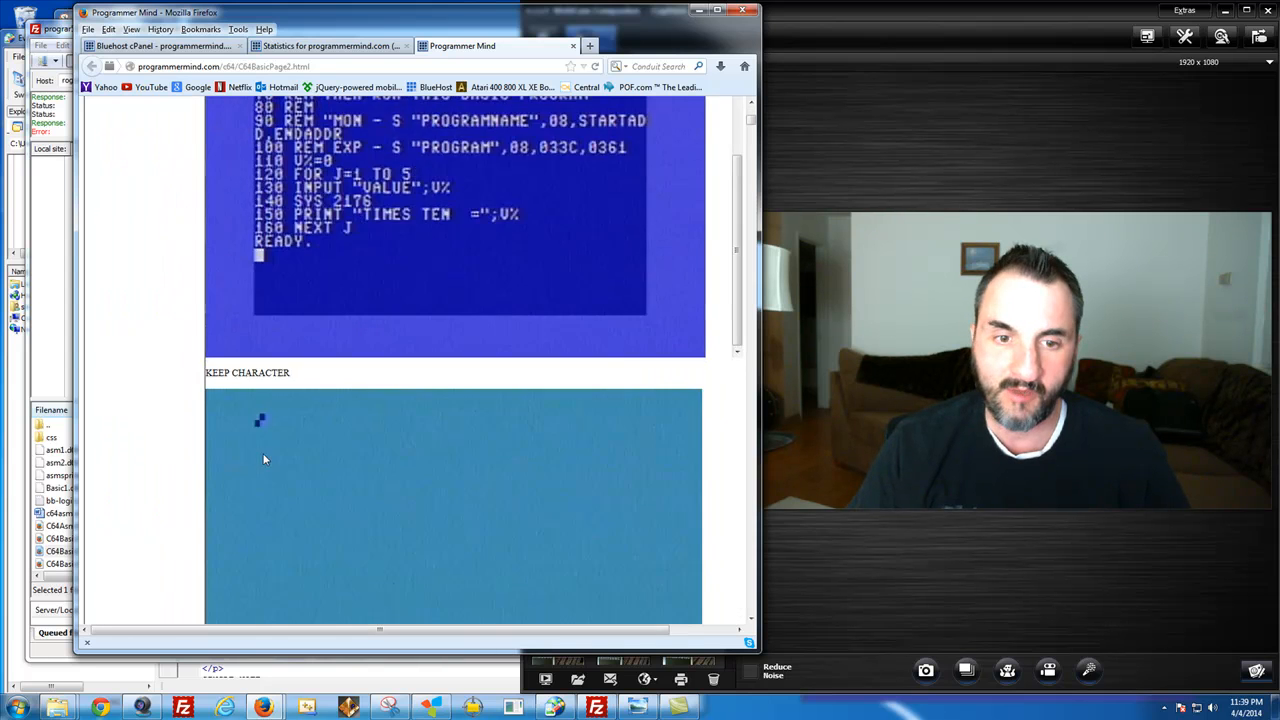
scroll(down, 3)
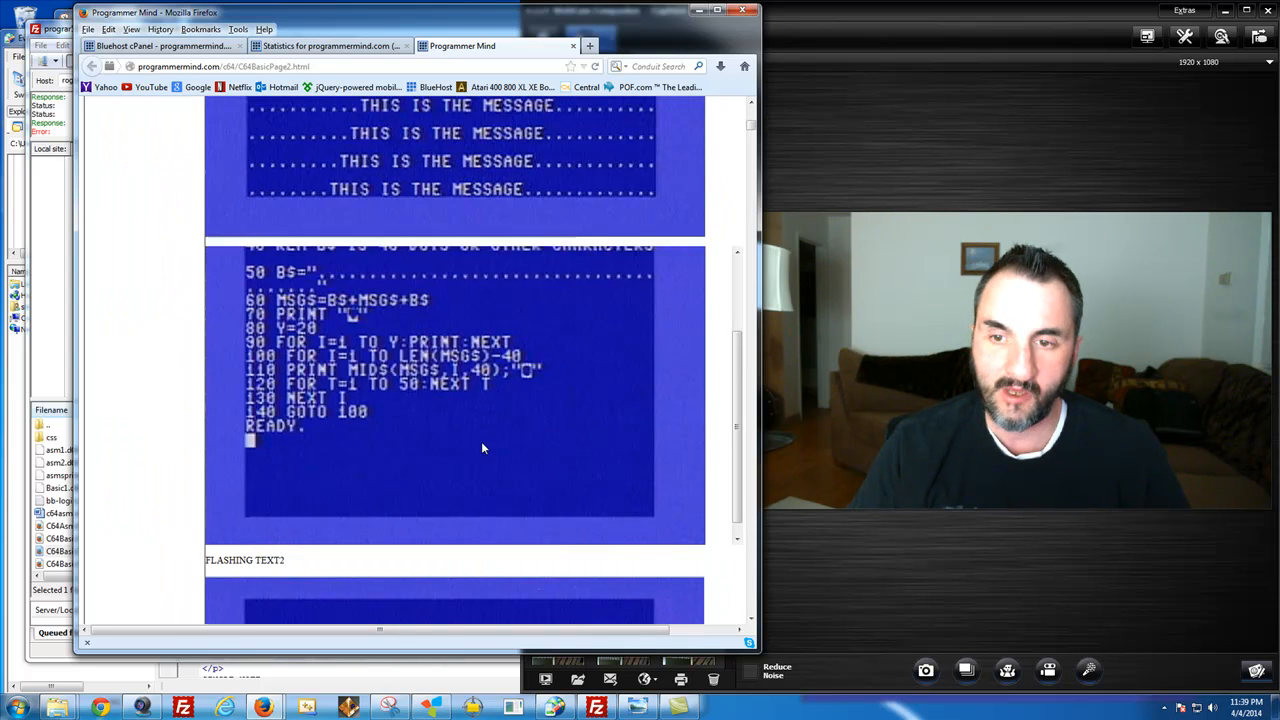
scroll(down, 3)
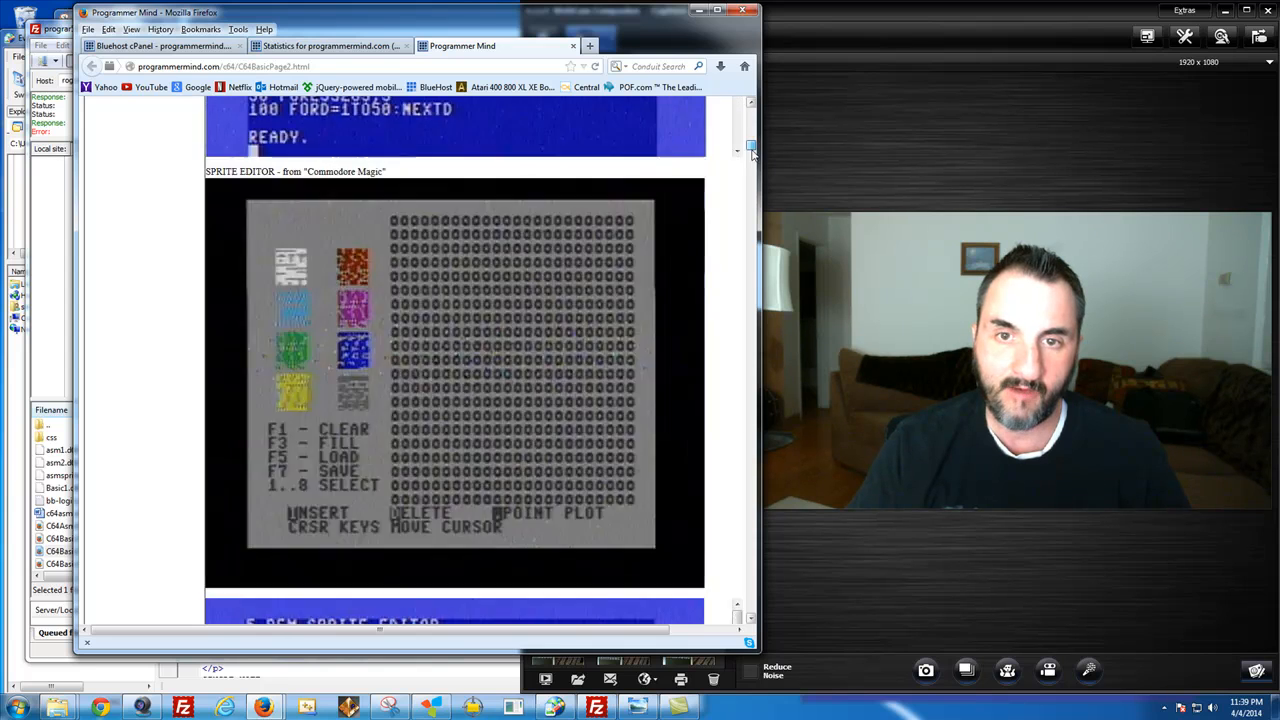
scroll(down, 3)
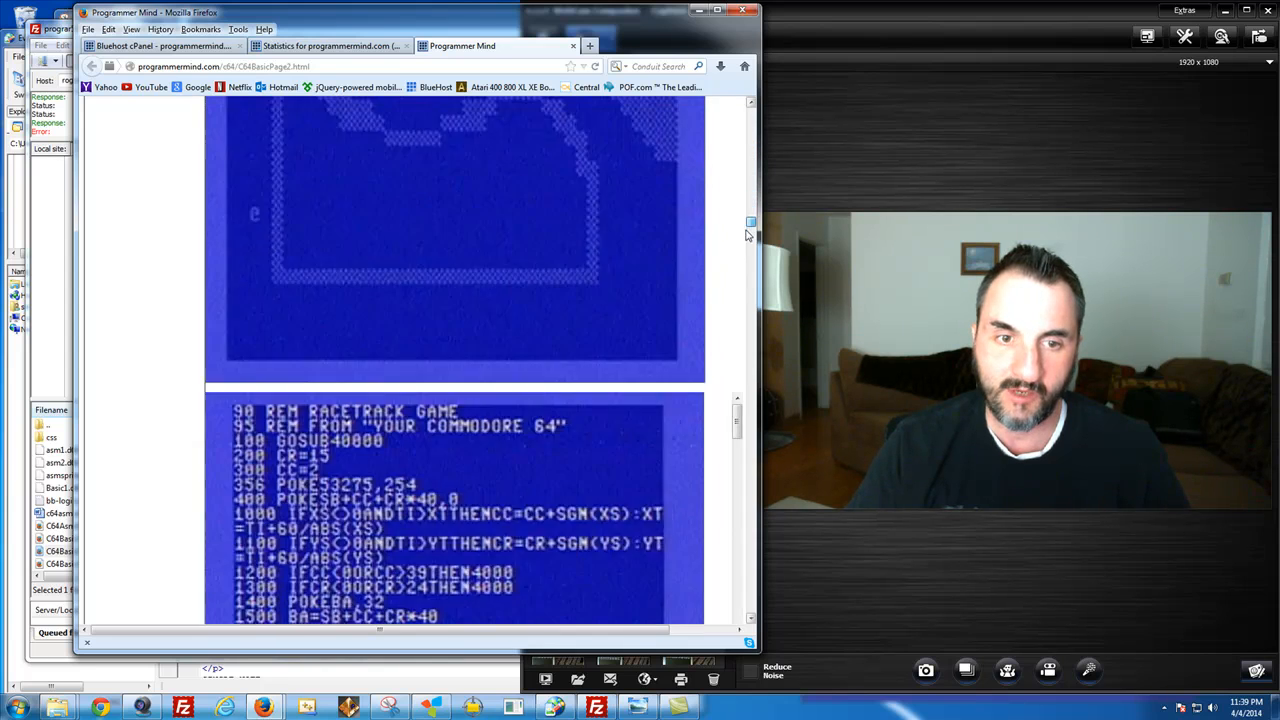
scroll(down, 3)
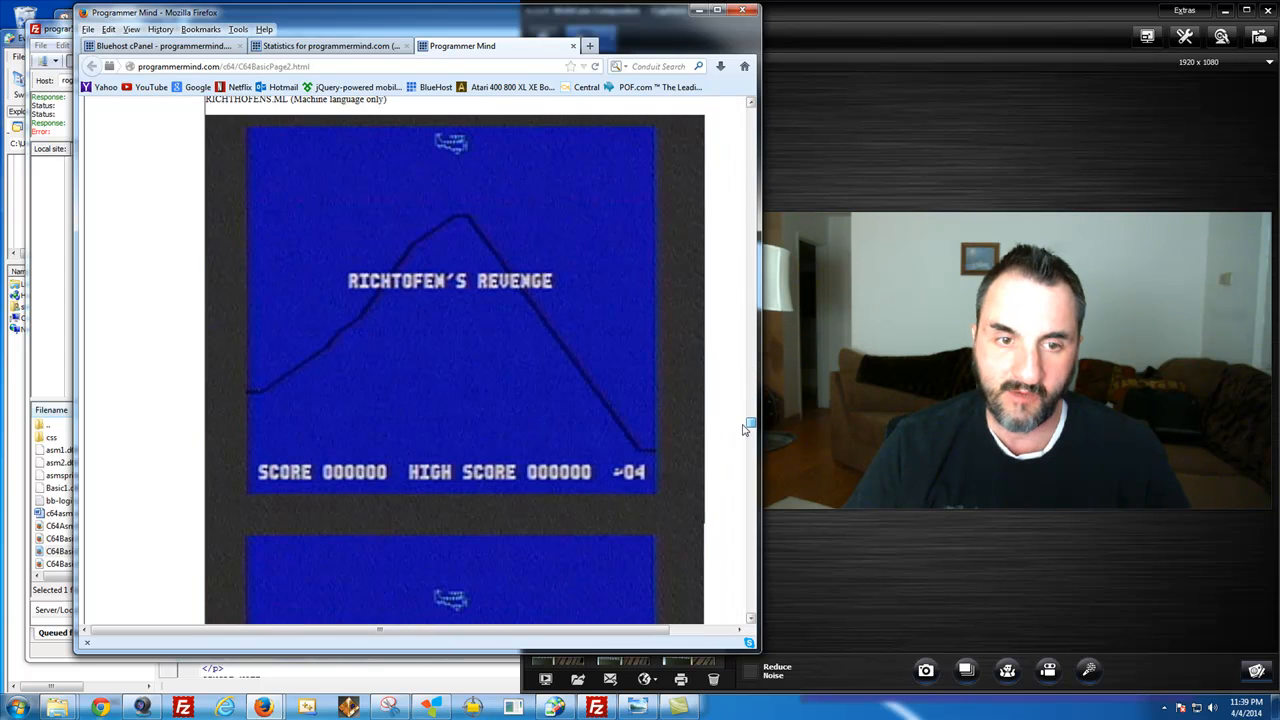
scroll(down, 3)
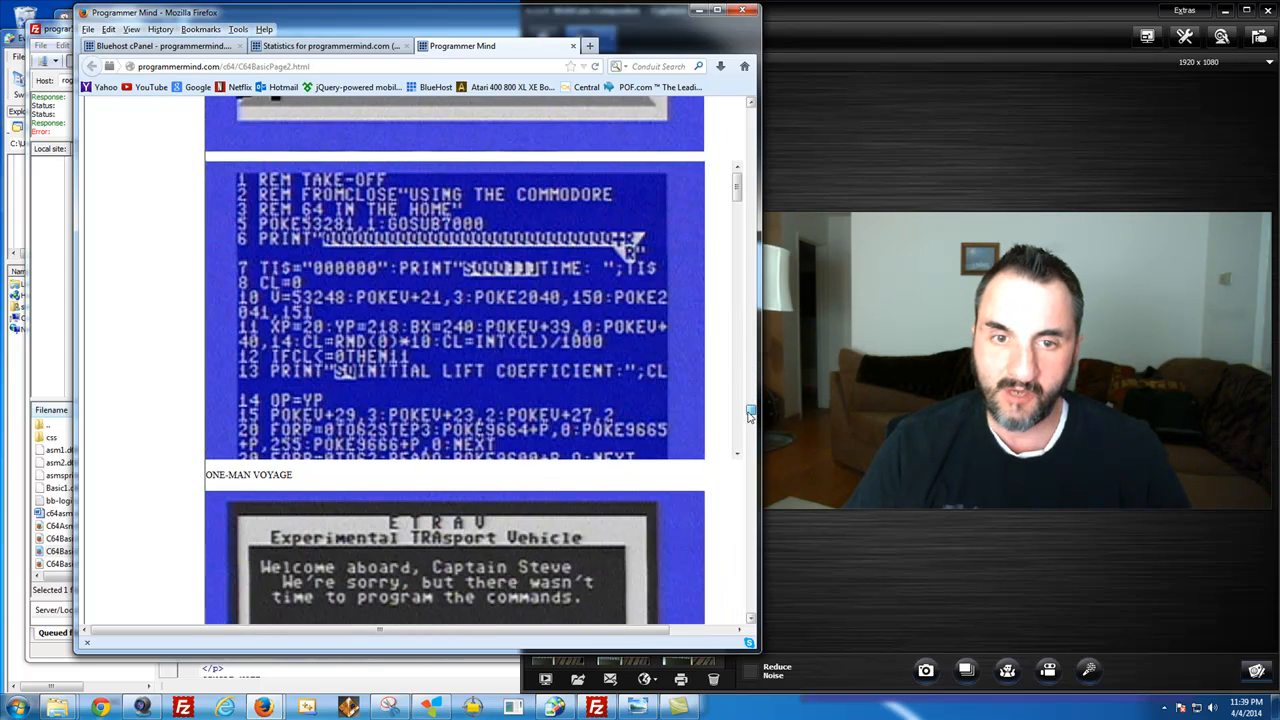
scroll(down, 3)
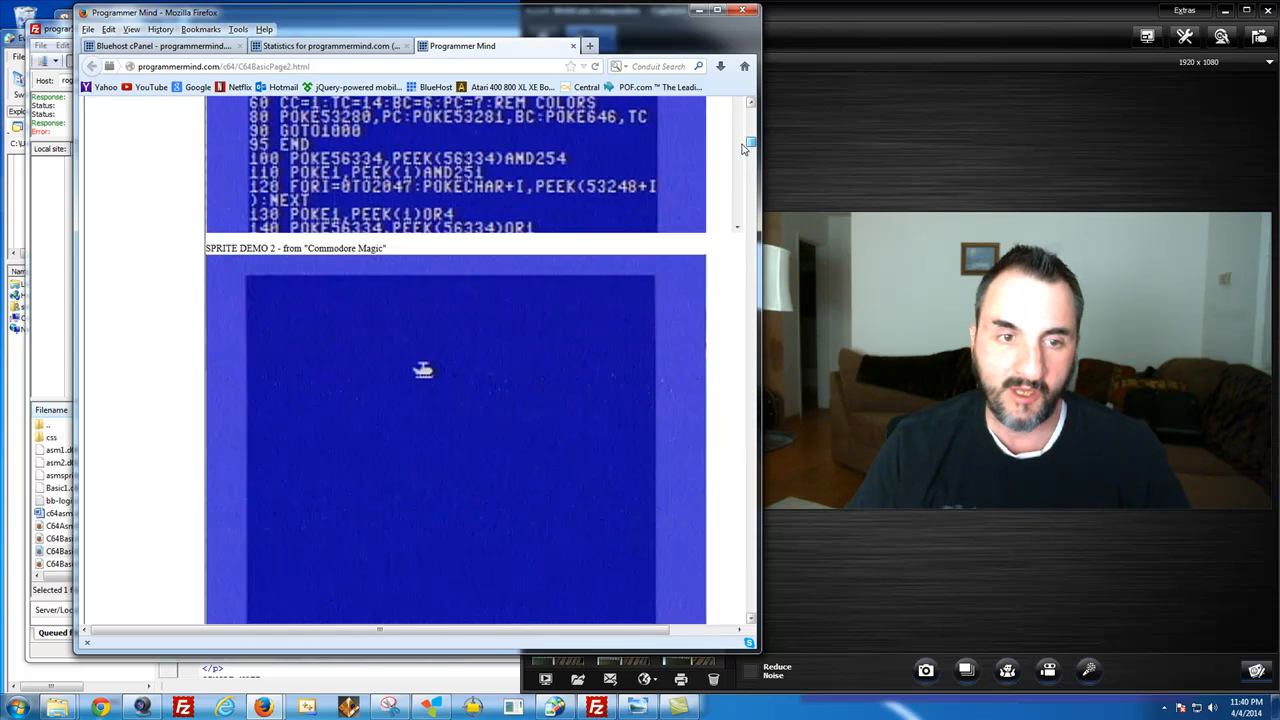
scroll(down, 3)
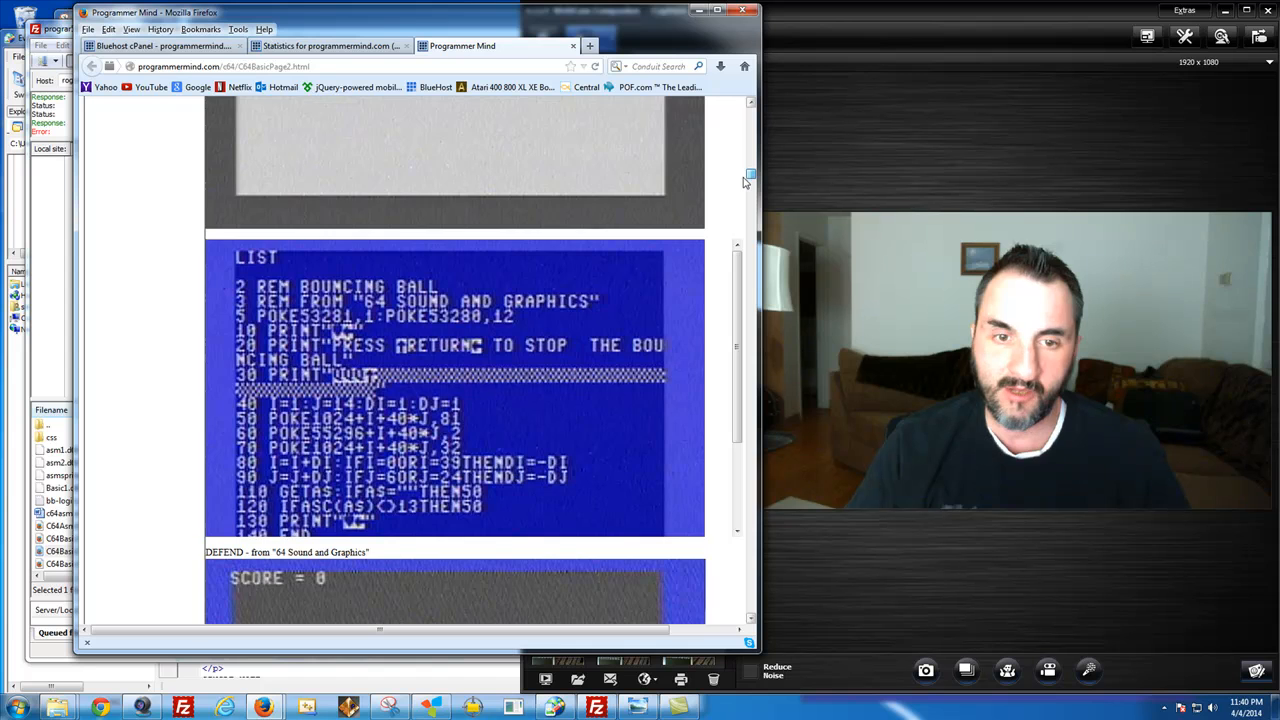
scroll(down, 3)
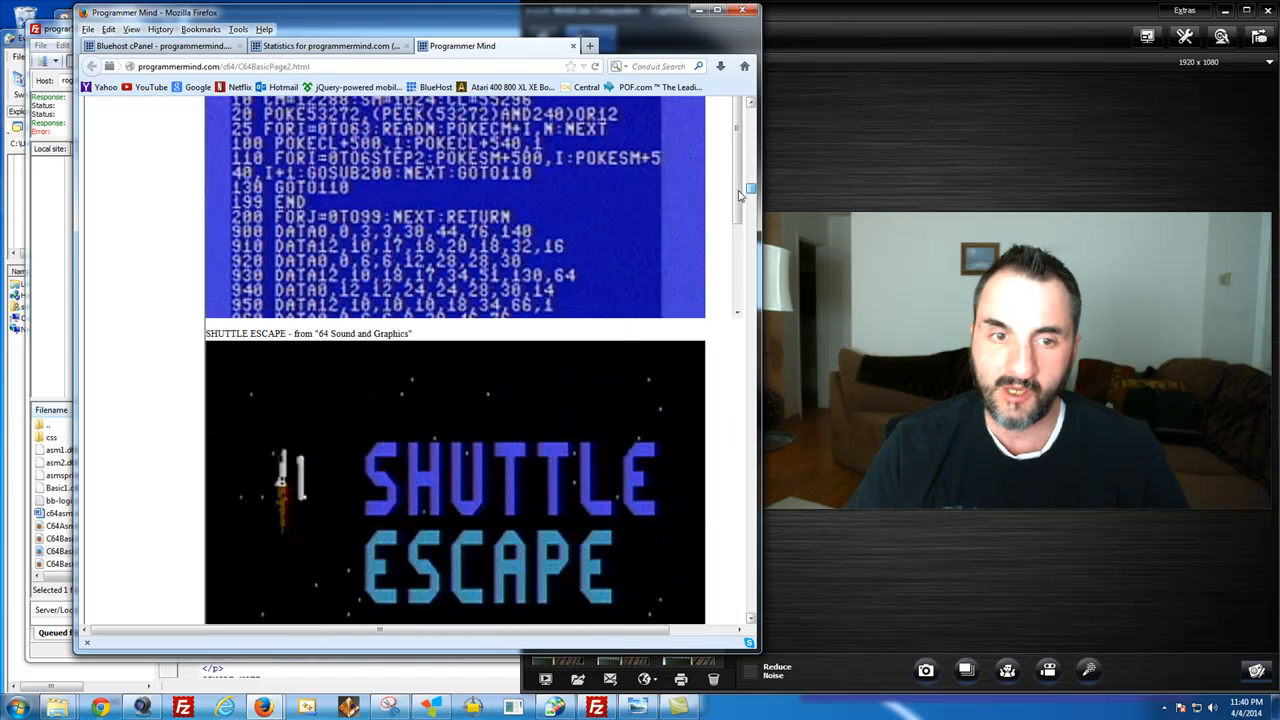
scroll(down, 3)
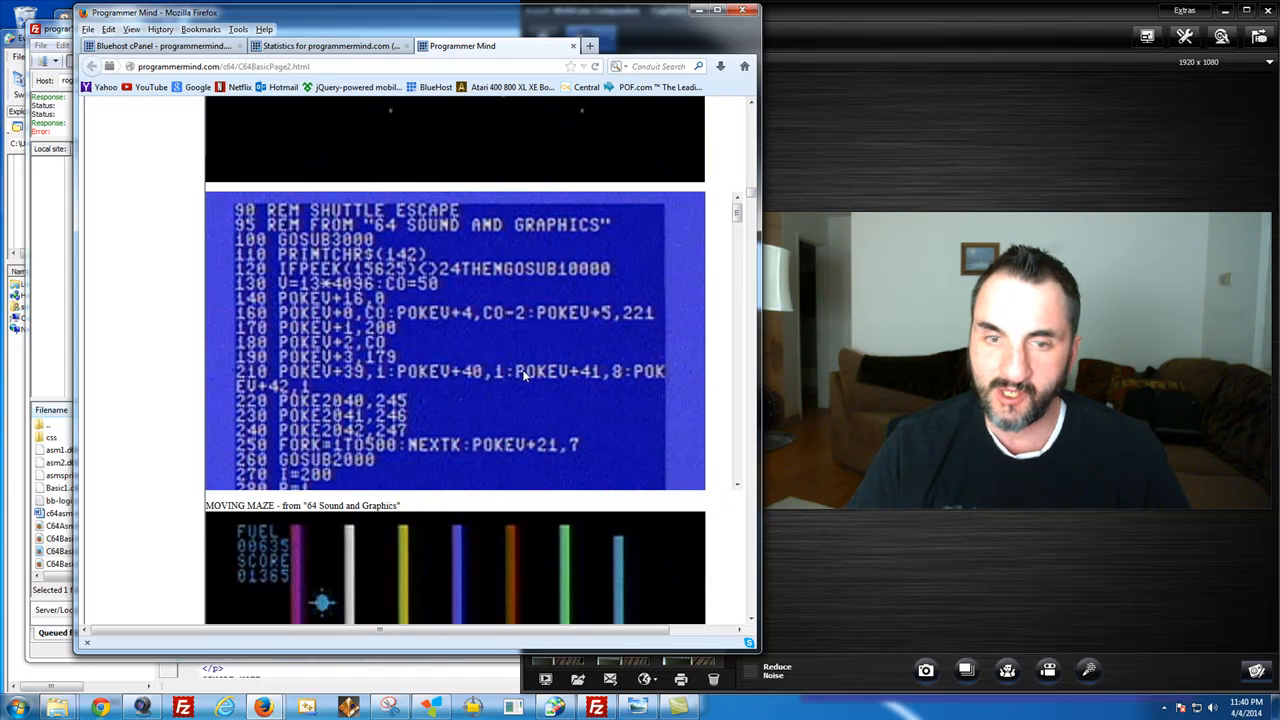
mouse_move(225, 360)
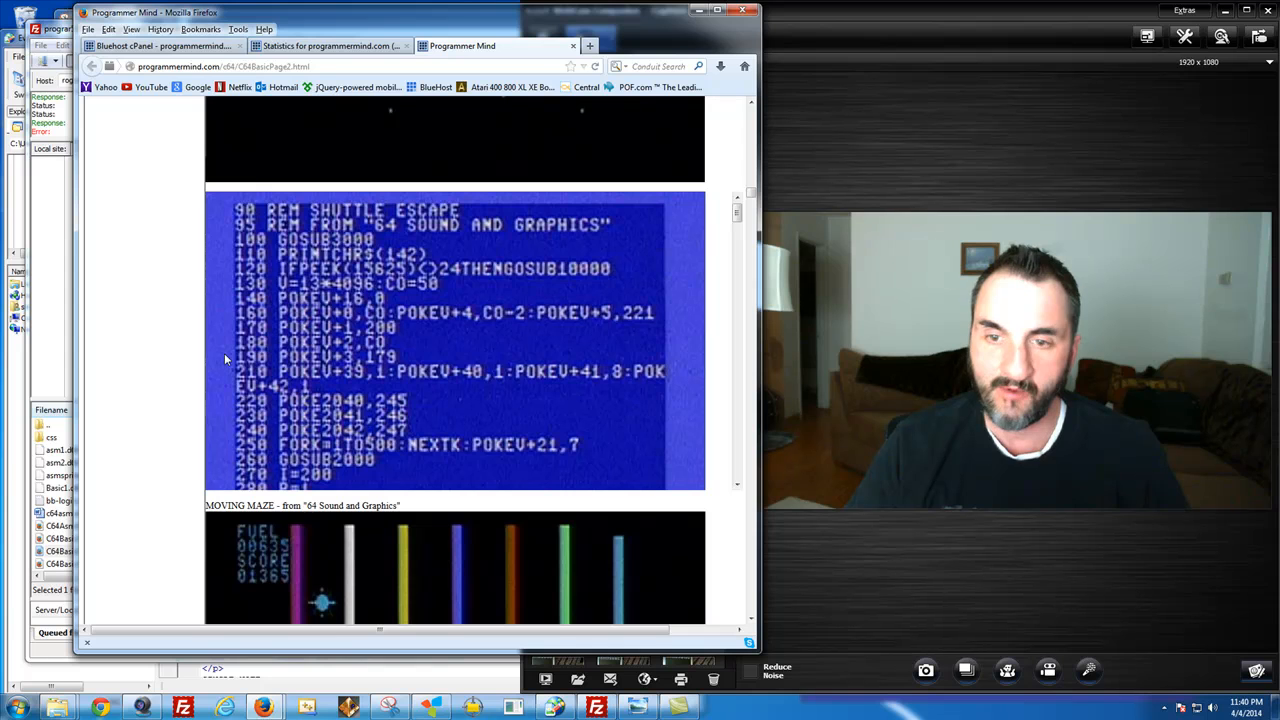
mouse_move(437, 343)
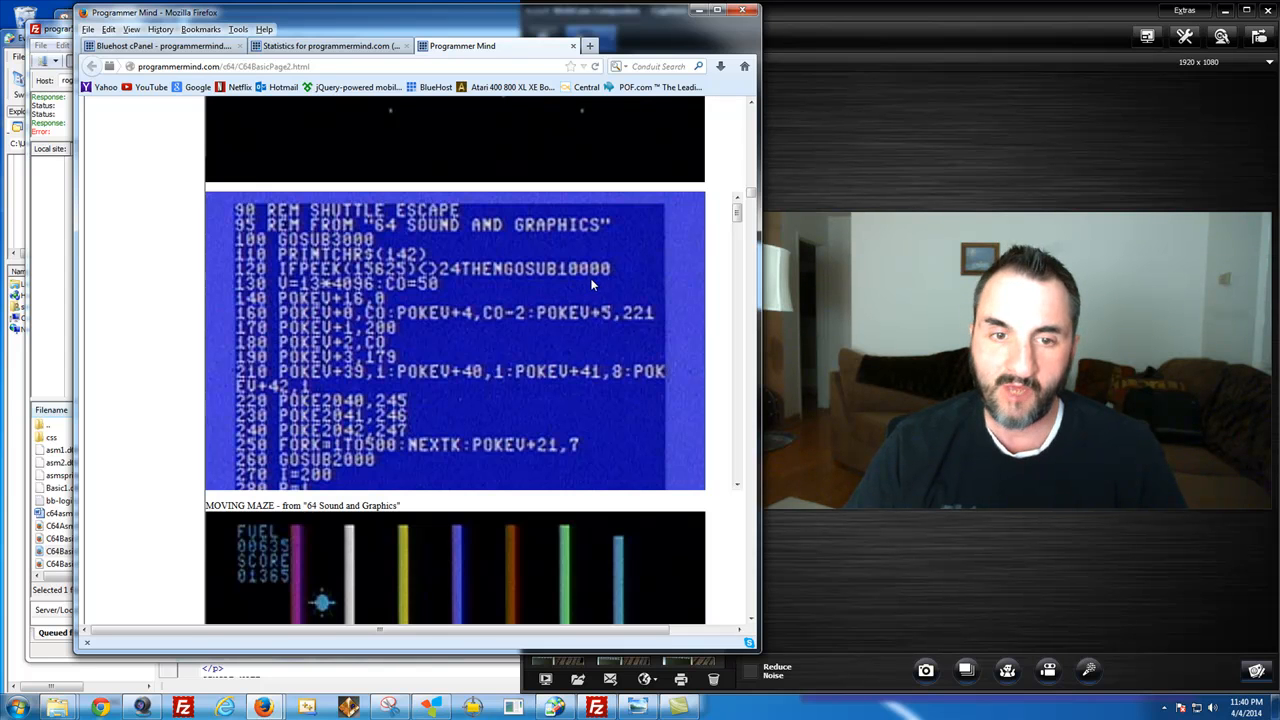
mouse_move(588, 283)
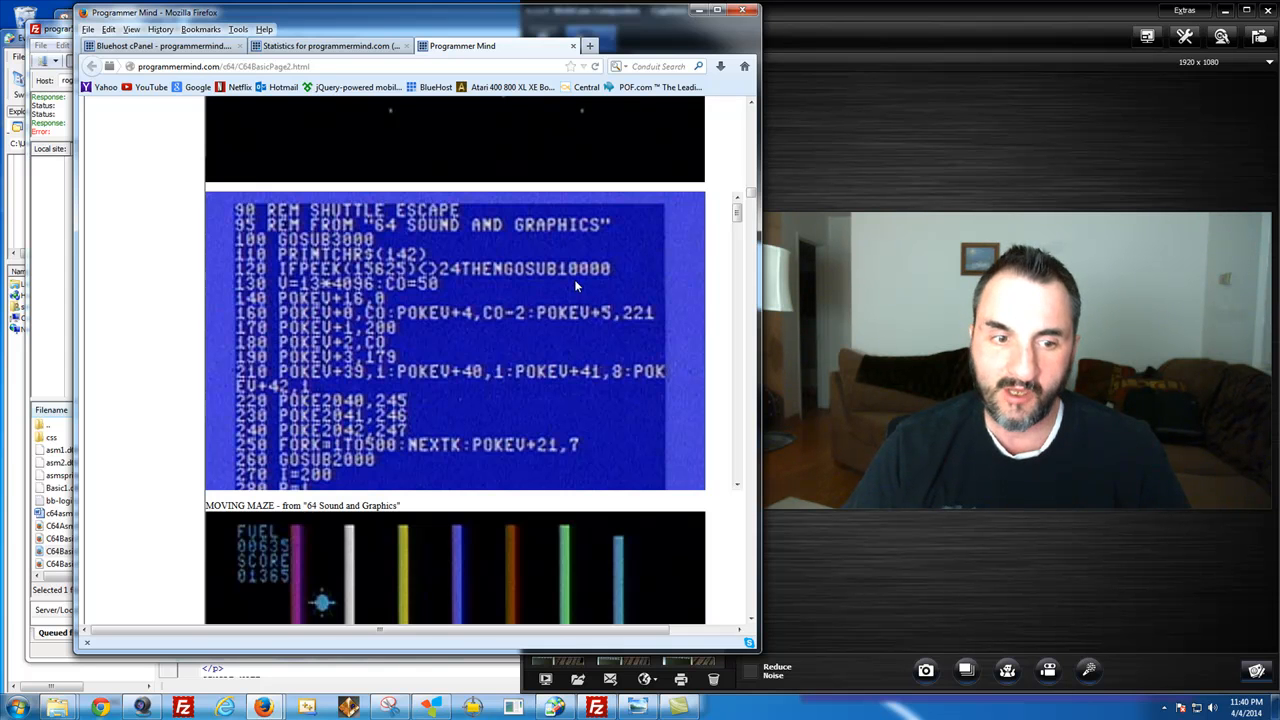
mouse_move(588, 289)
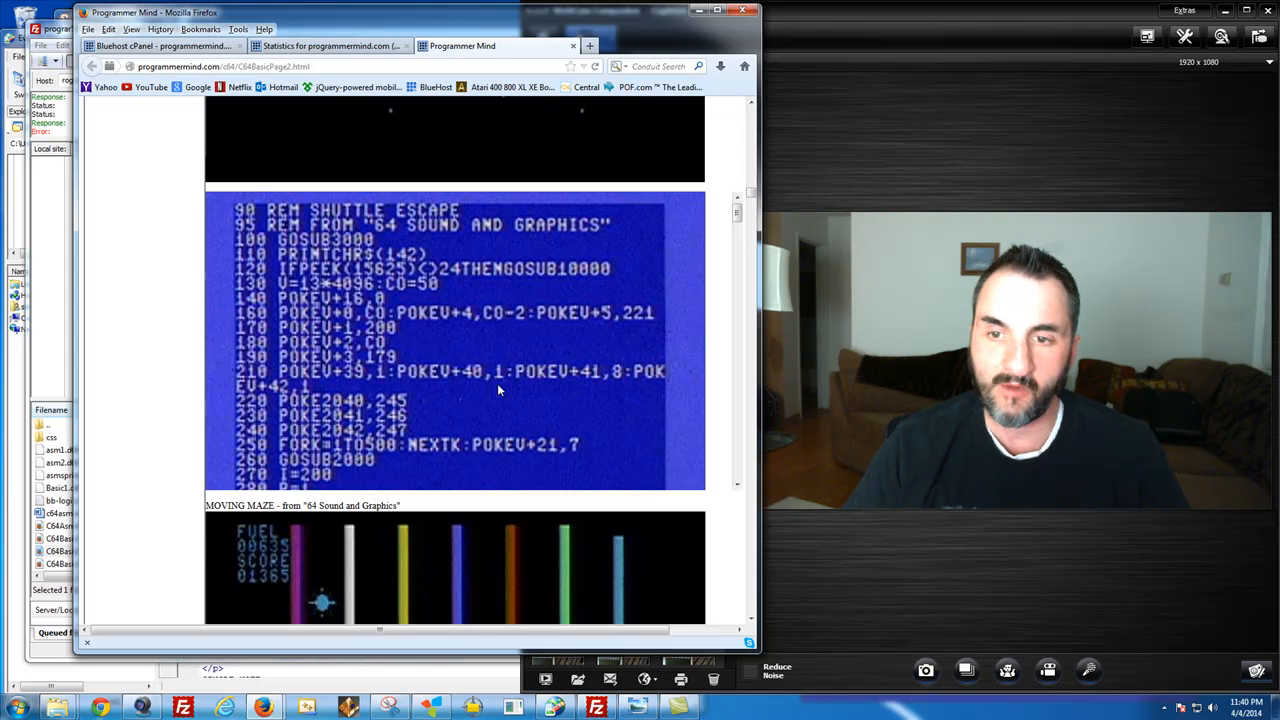
mouse_move(490, 440)
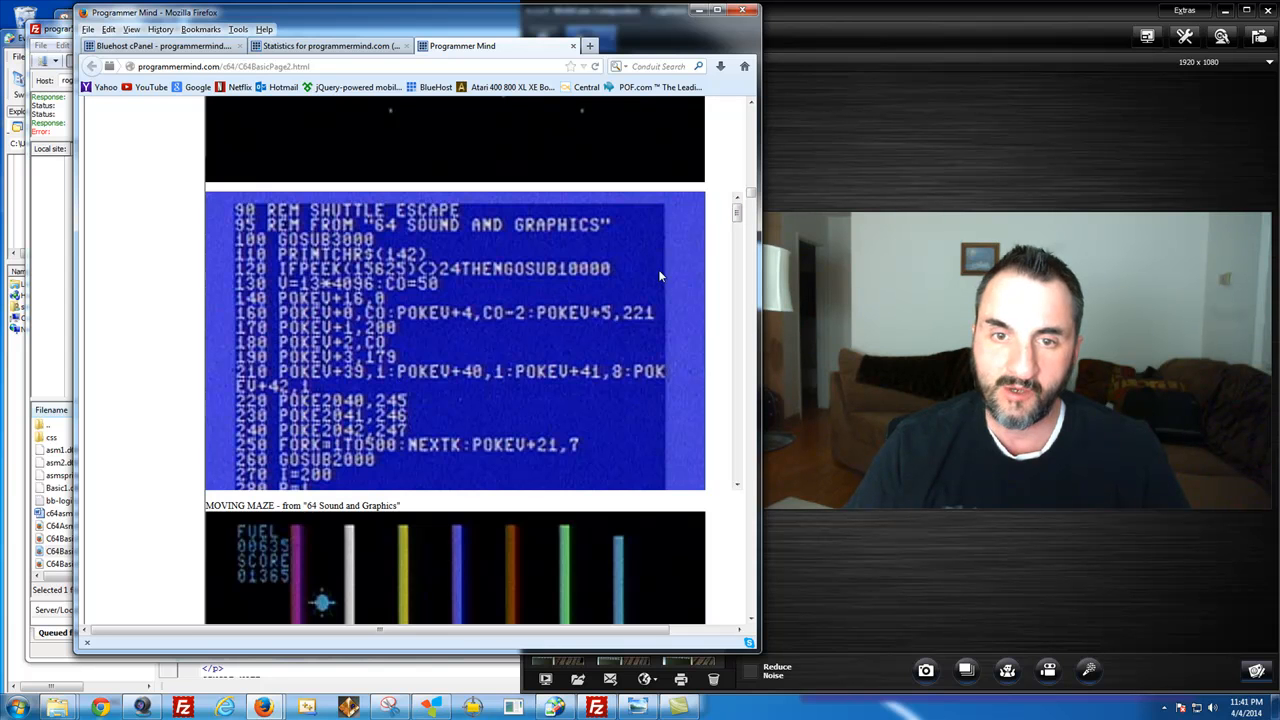
Step: Scroll past Movement, Sort and Multiple Tones to the BASIC listing above Zuider Zee
scroll(down, 3)
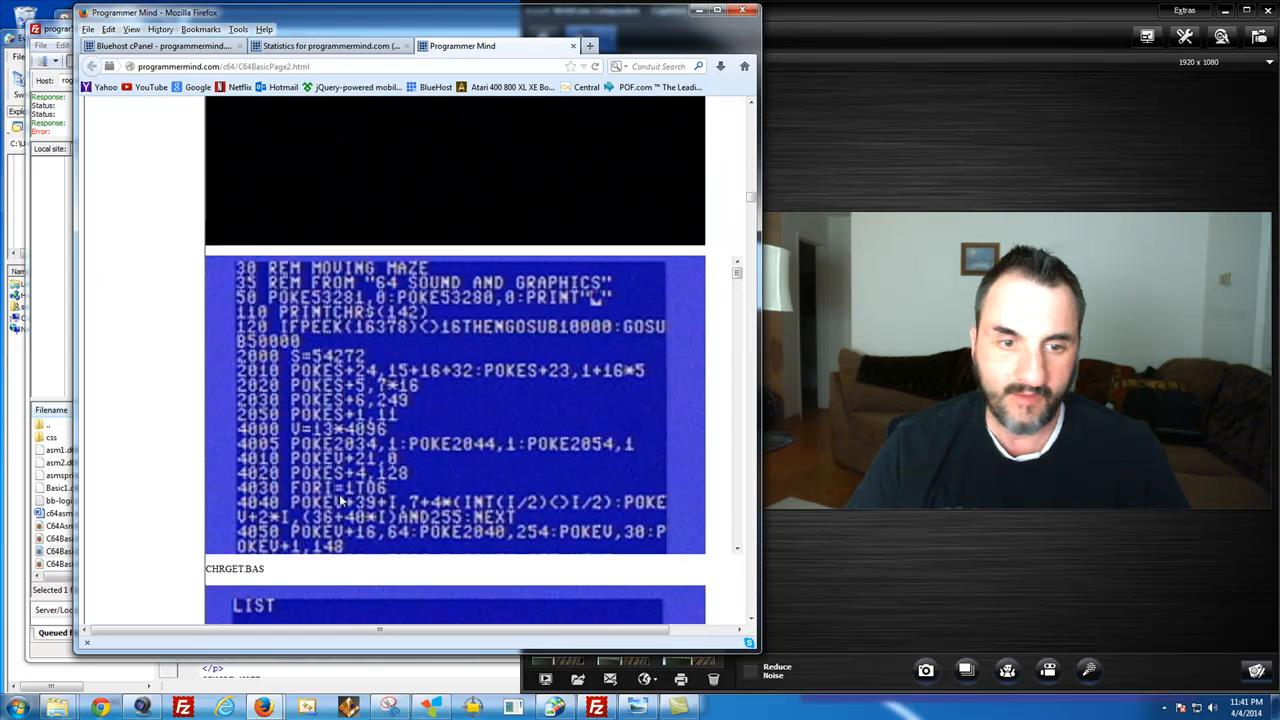
scroll(down, 3)
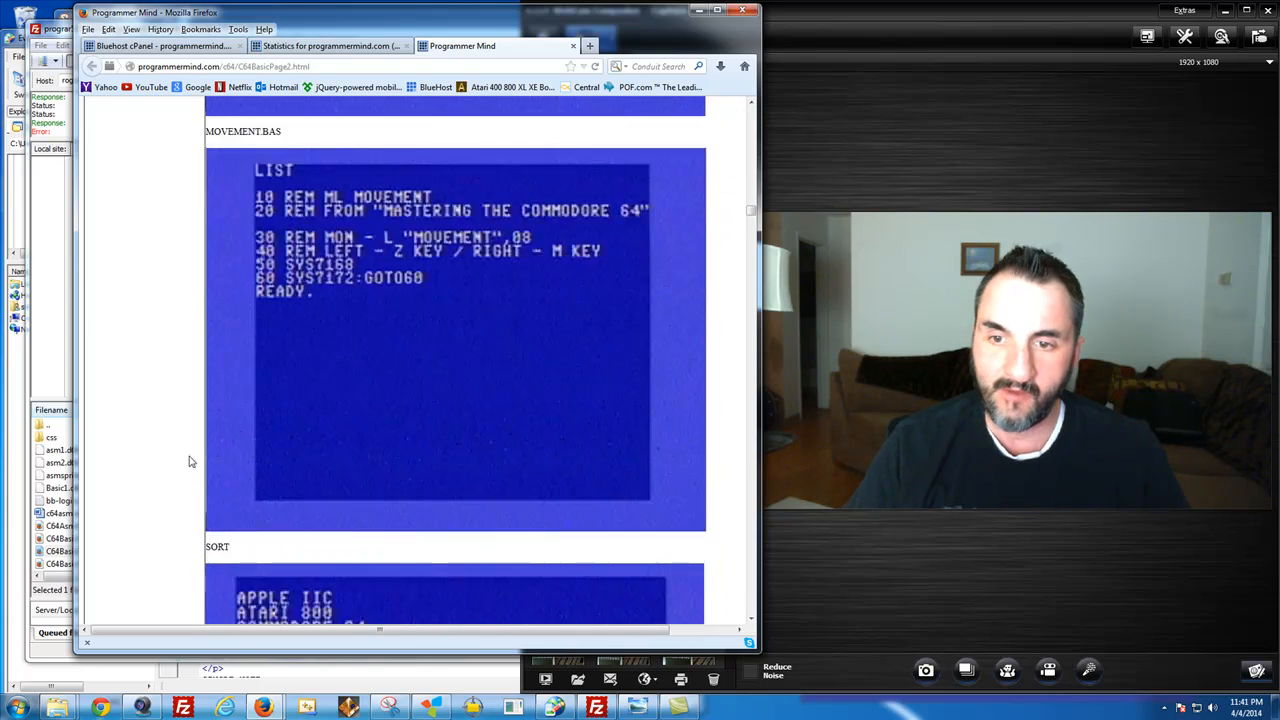
scroll(down, 3)
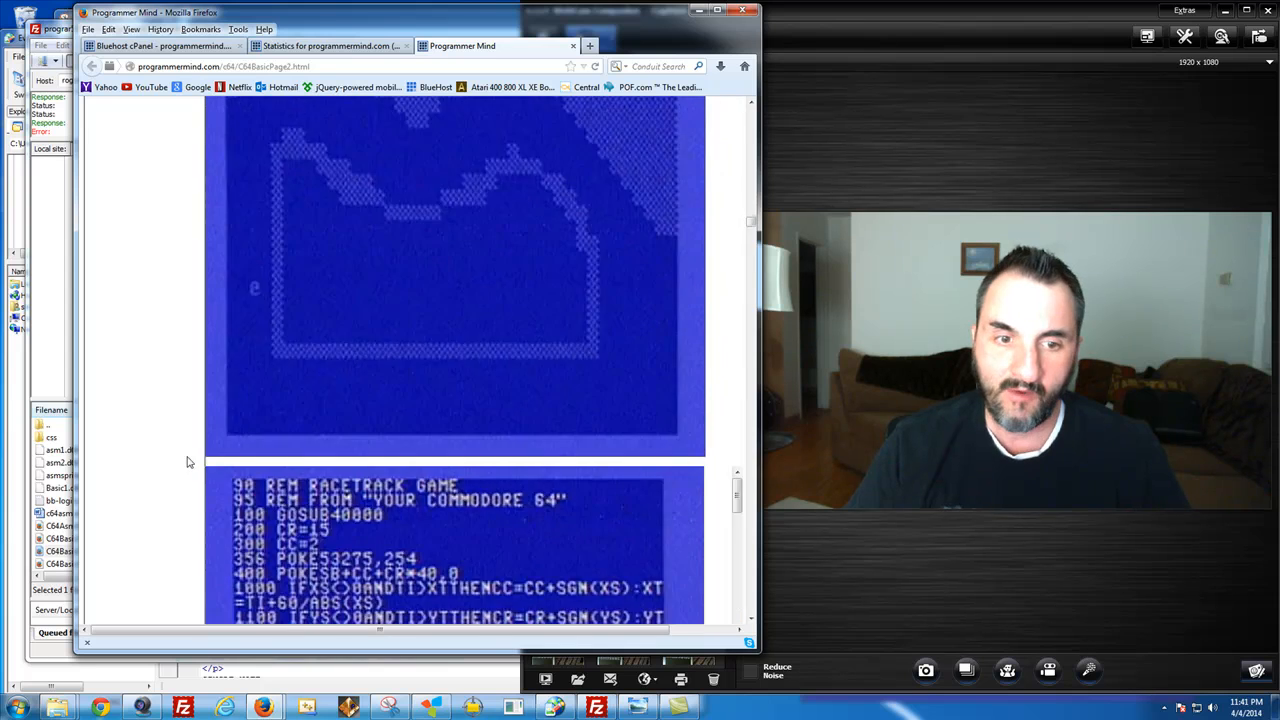
scroll(down, 3)
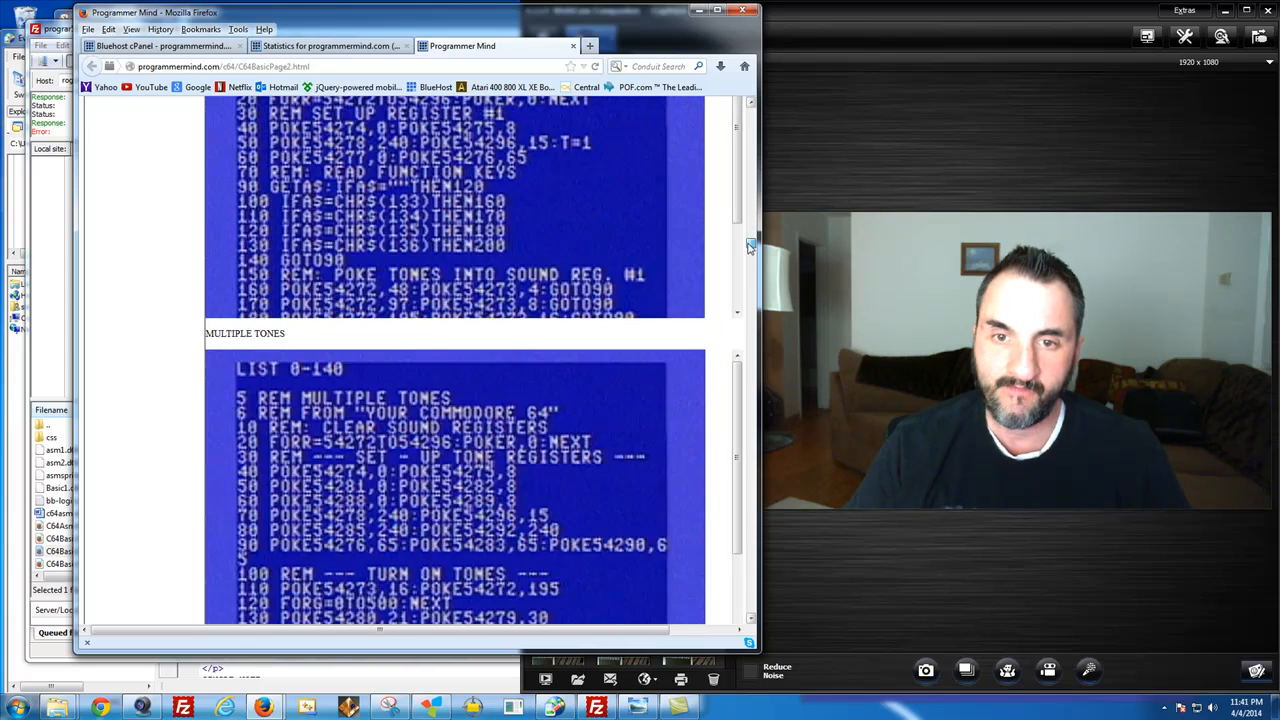
scroll(down, 3)
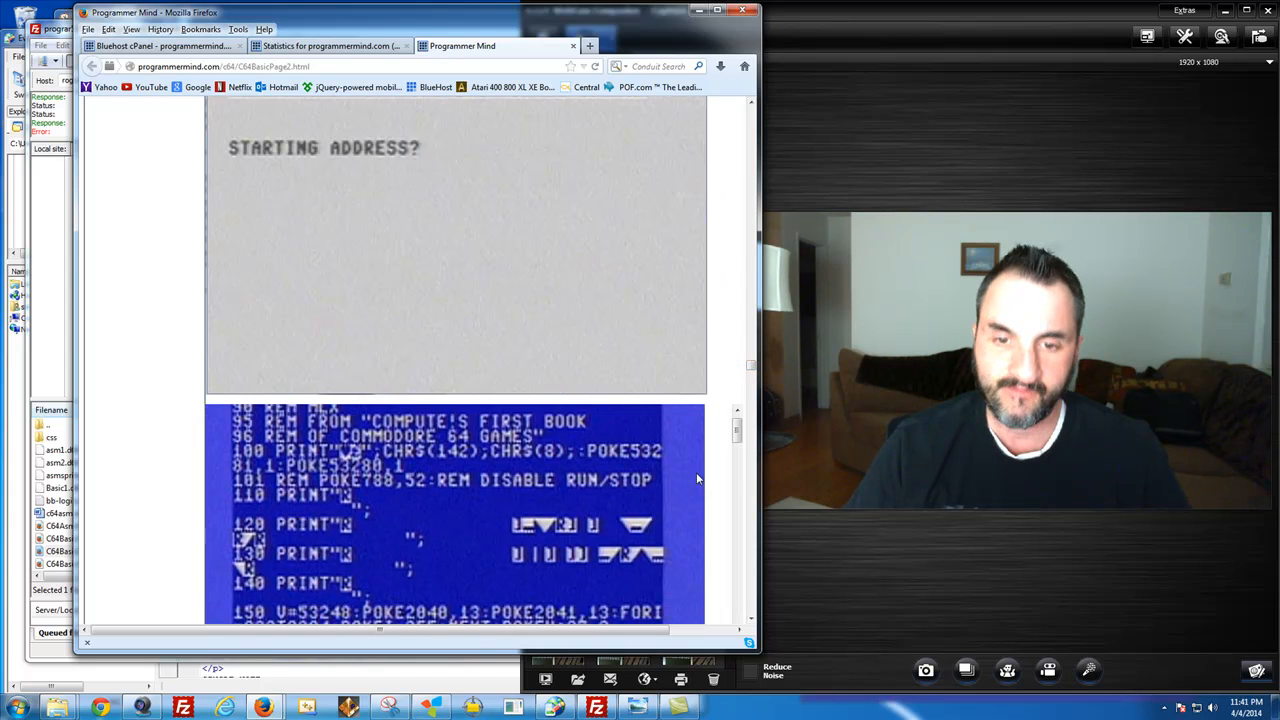
scroll(down, 3)
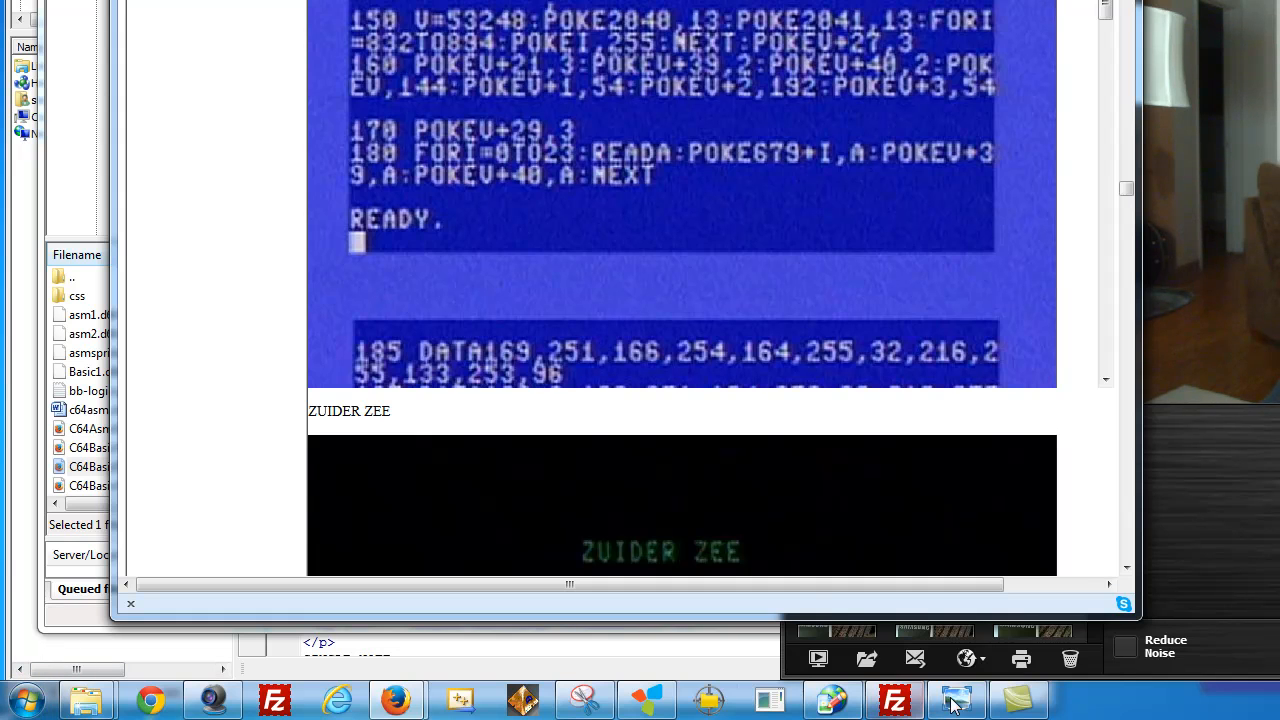
mouse_move(893, 699)
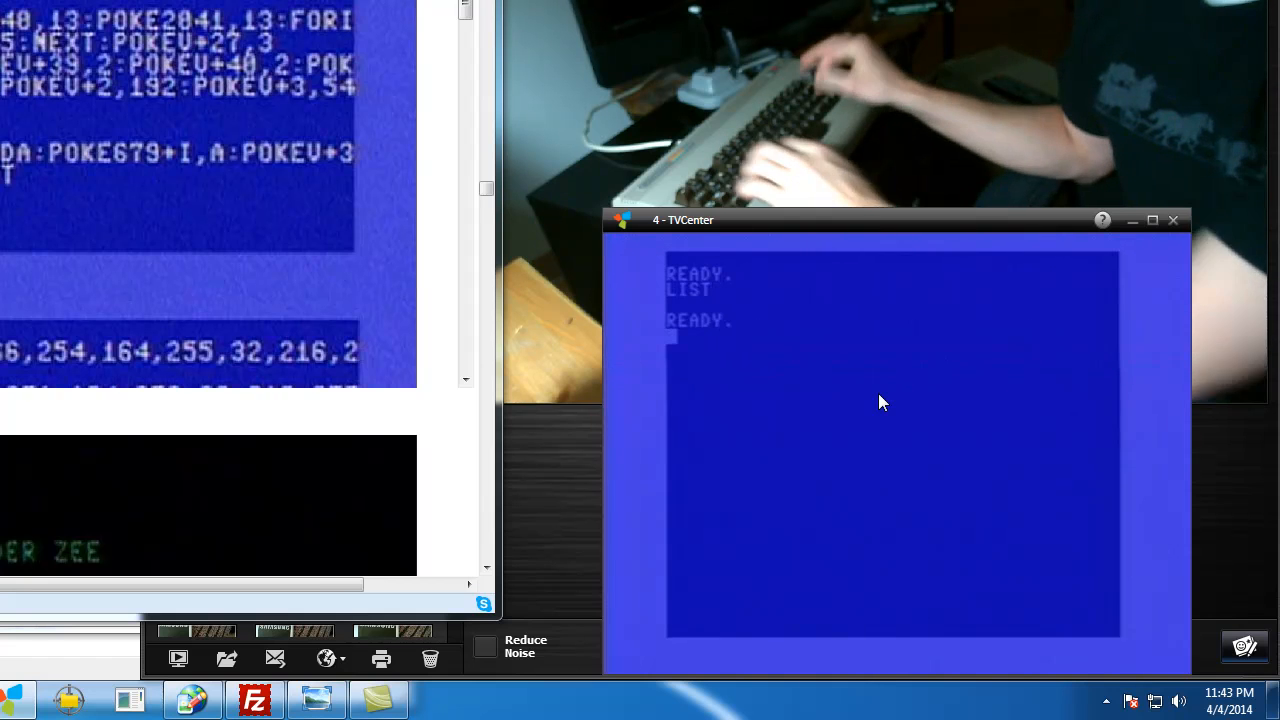
Step: List the C64 disk directory with LOAD"$",8 and LIST, then open the captured screenshot
text(LOAD"$",8)
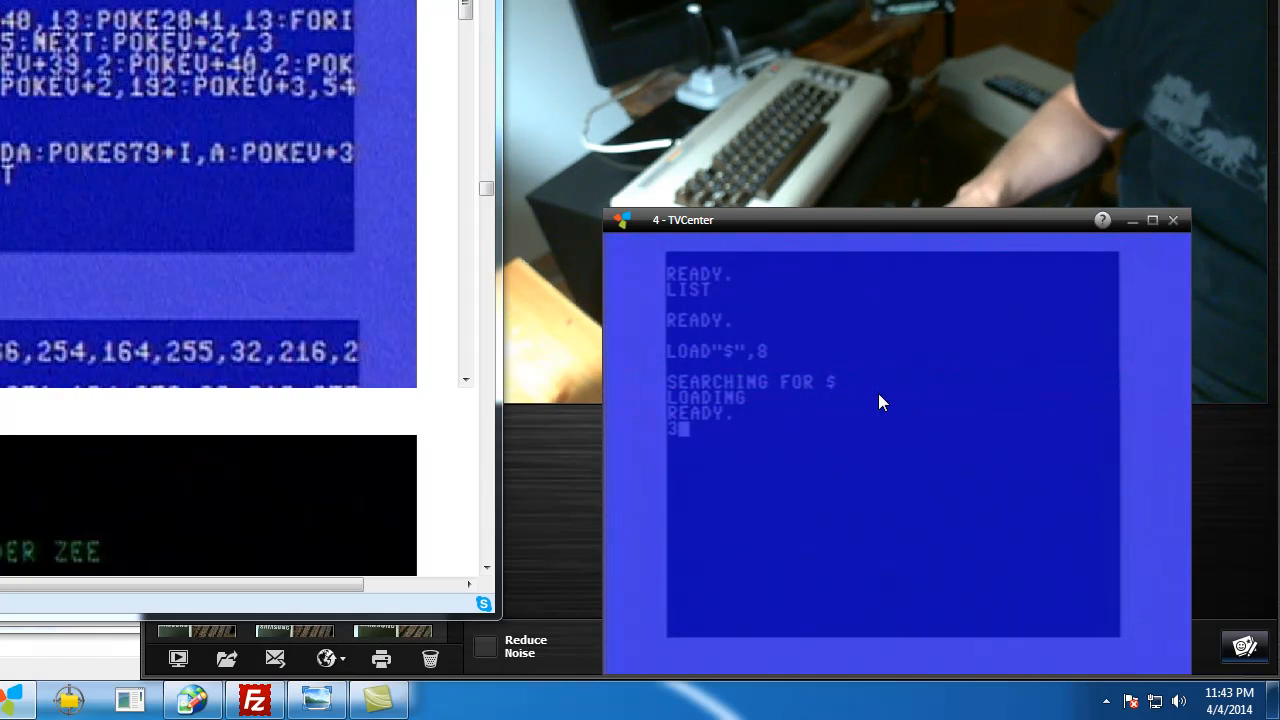
text(LIST3)
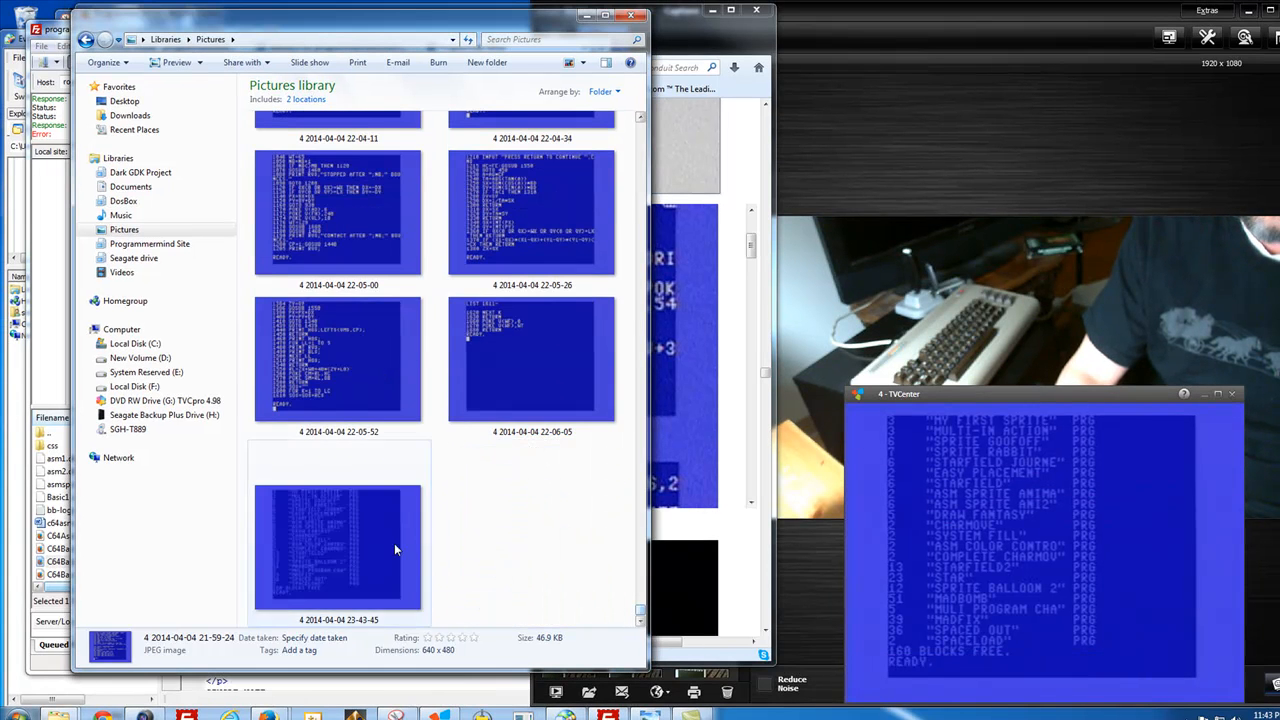
double_click(338, 545)
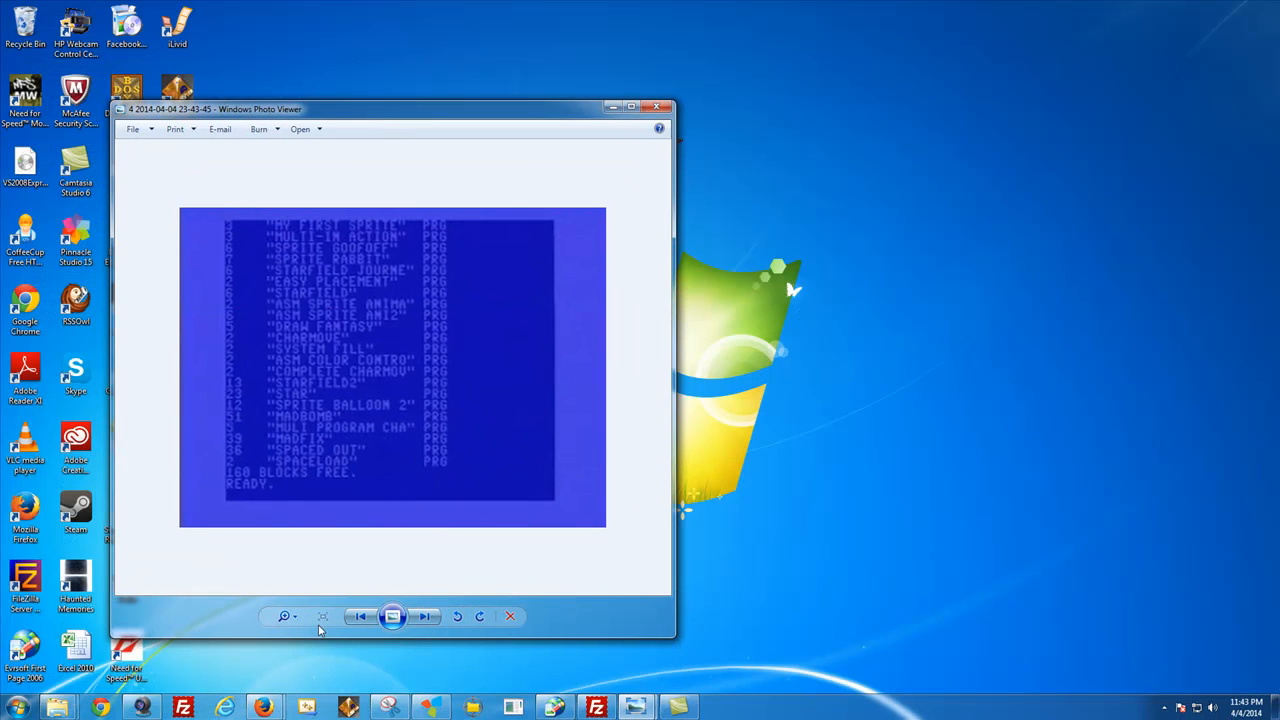
Step: Snip the directory image from Photo Viewer, then bring up FileZilla
click(285, 616)
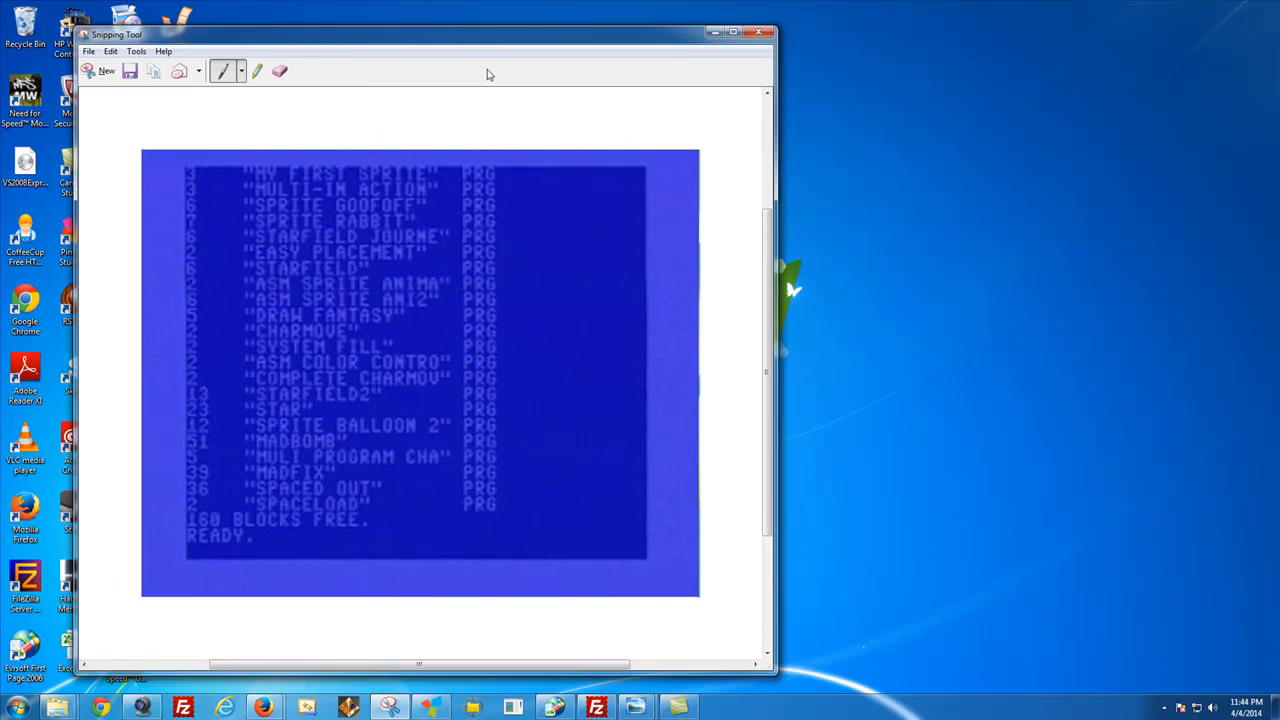
click(129, 70)
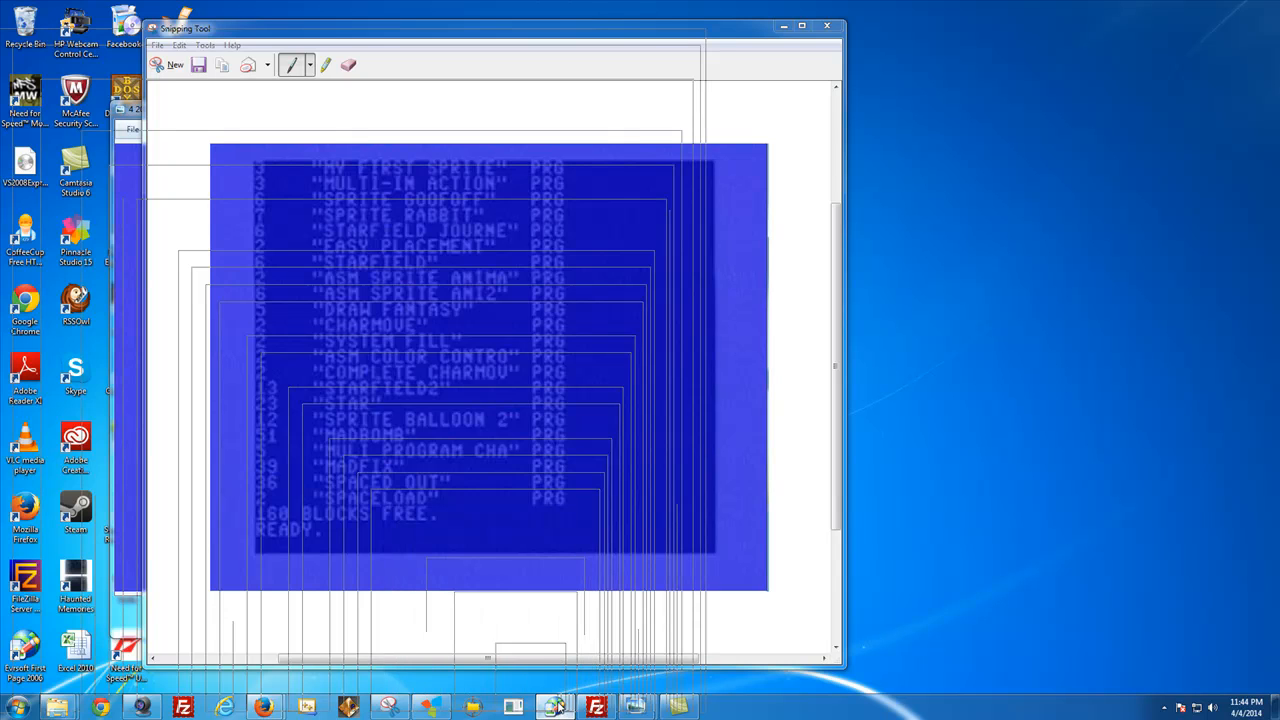
click(555, 707)
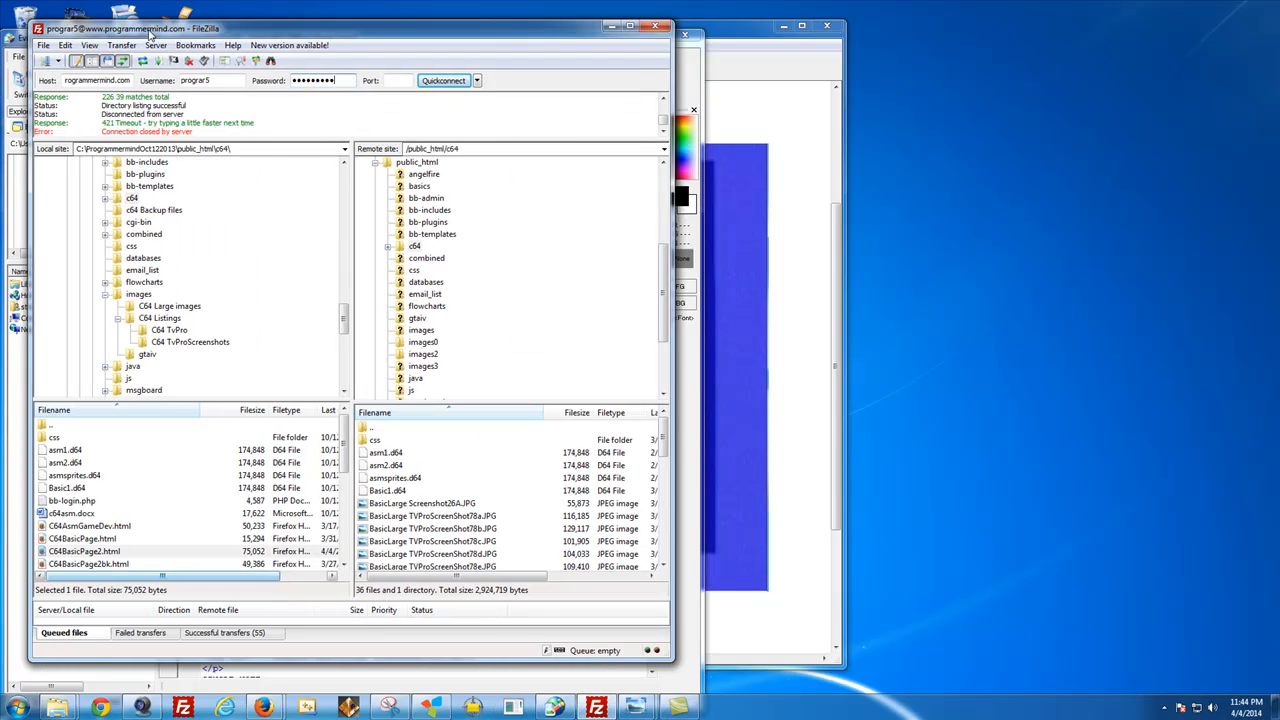
mouse_move(298, 203)
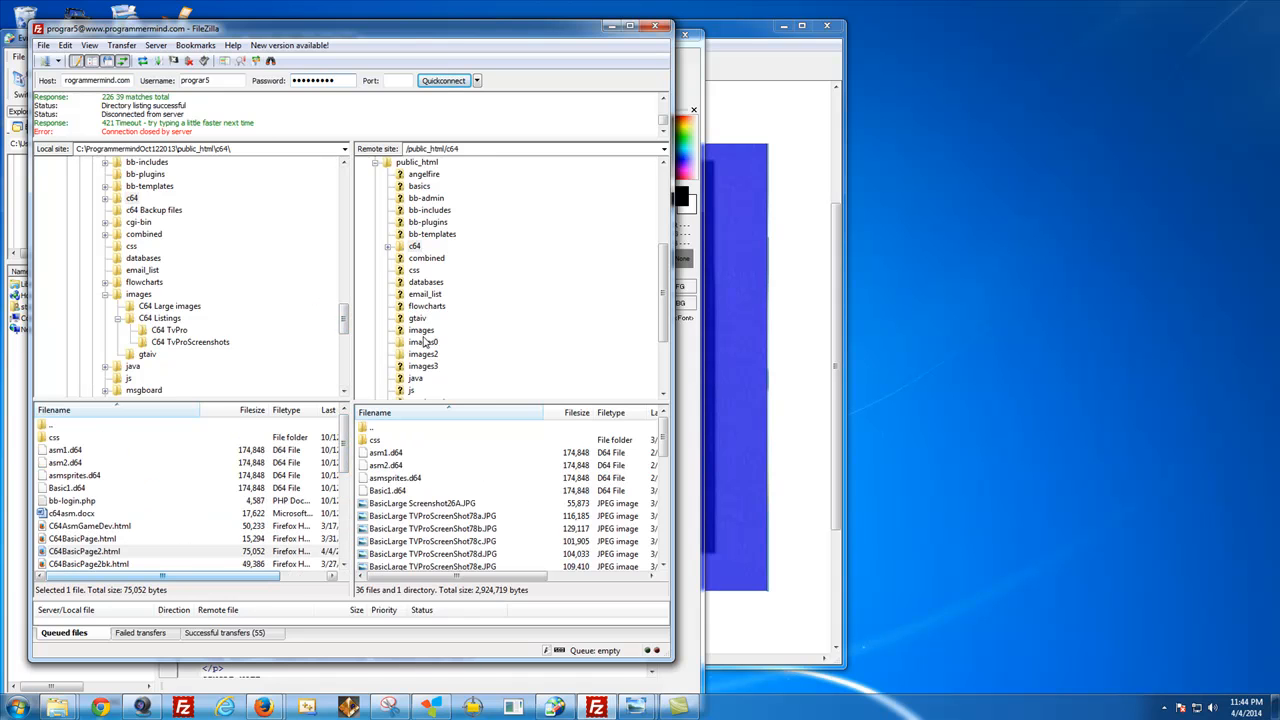
Step: Open the remote images0 folder under public_html and scroll through its 816 files
double_click(421, 342)
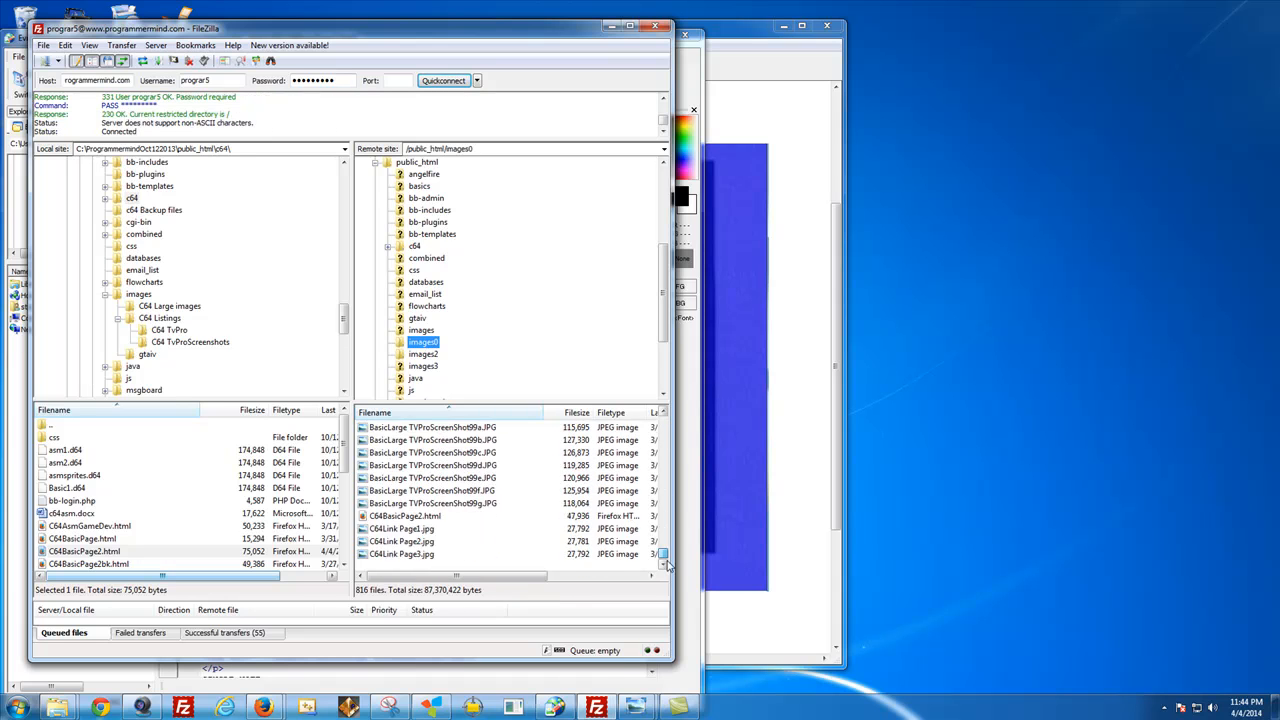
scroll(down, 3)
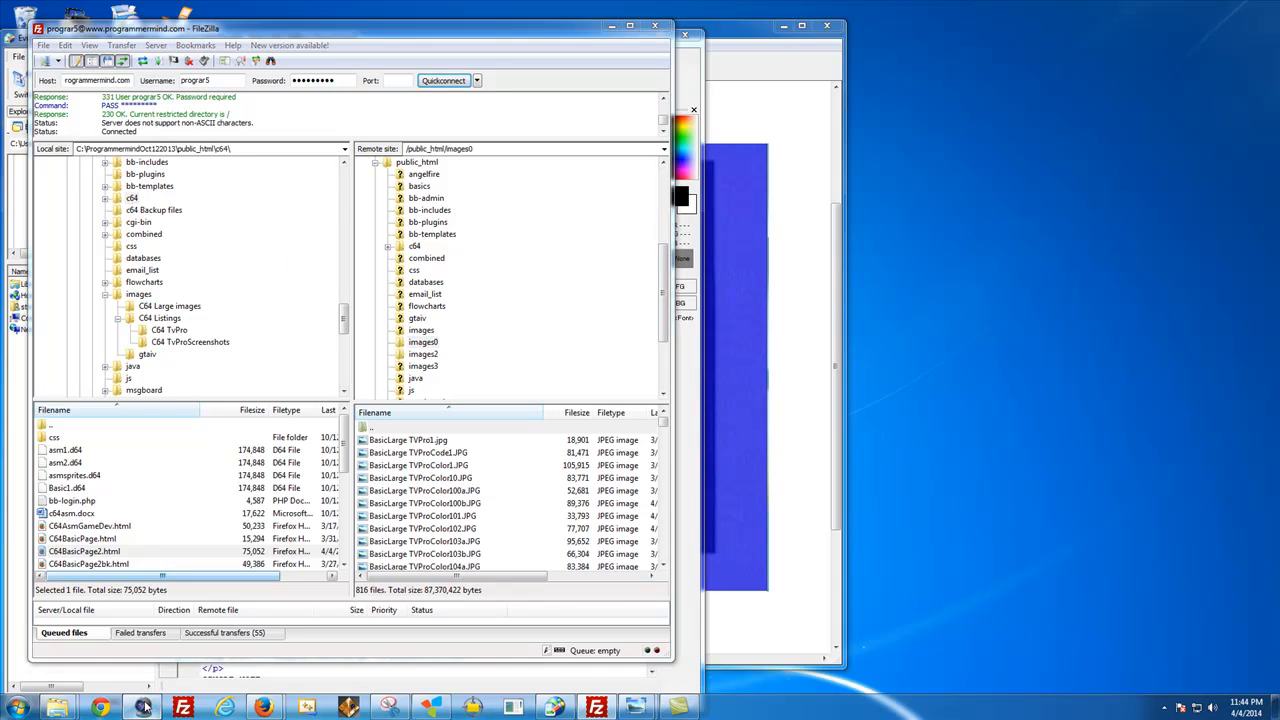
click(423, 342)
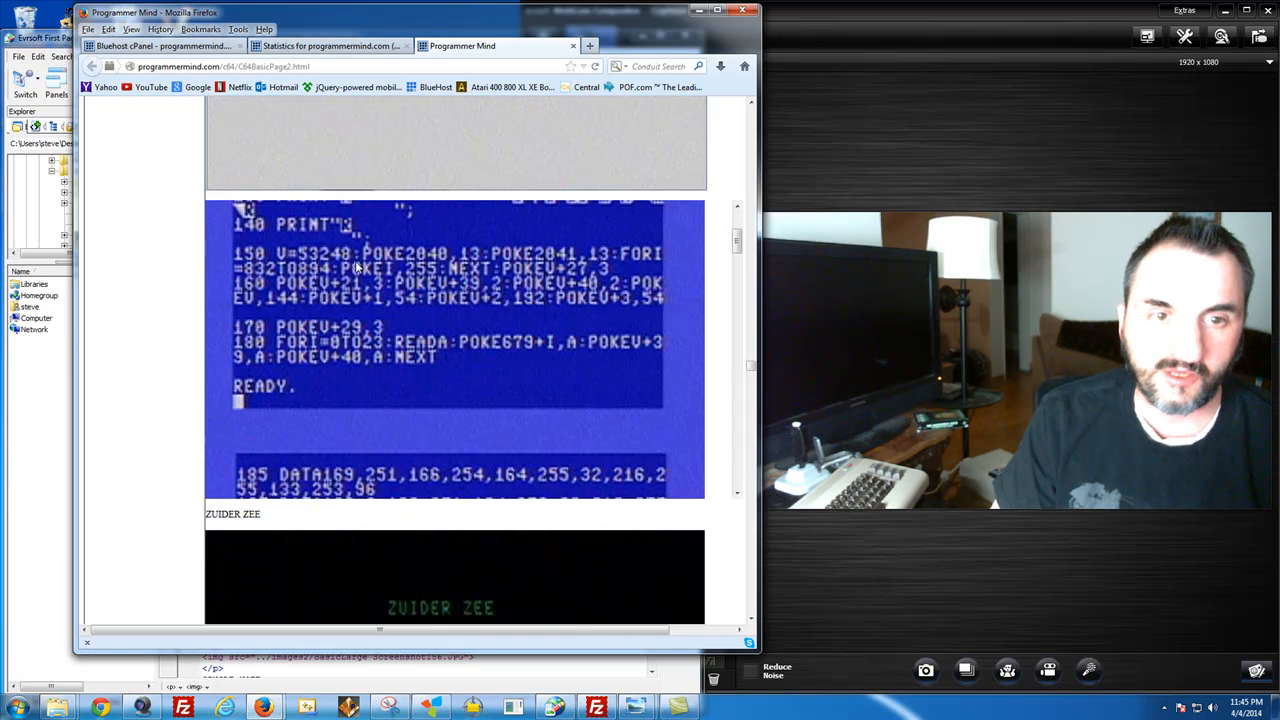
mouse_move(163, 335)
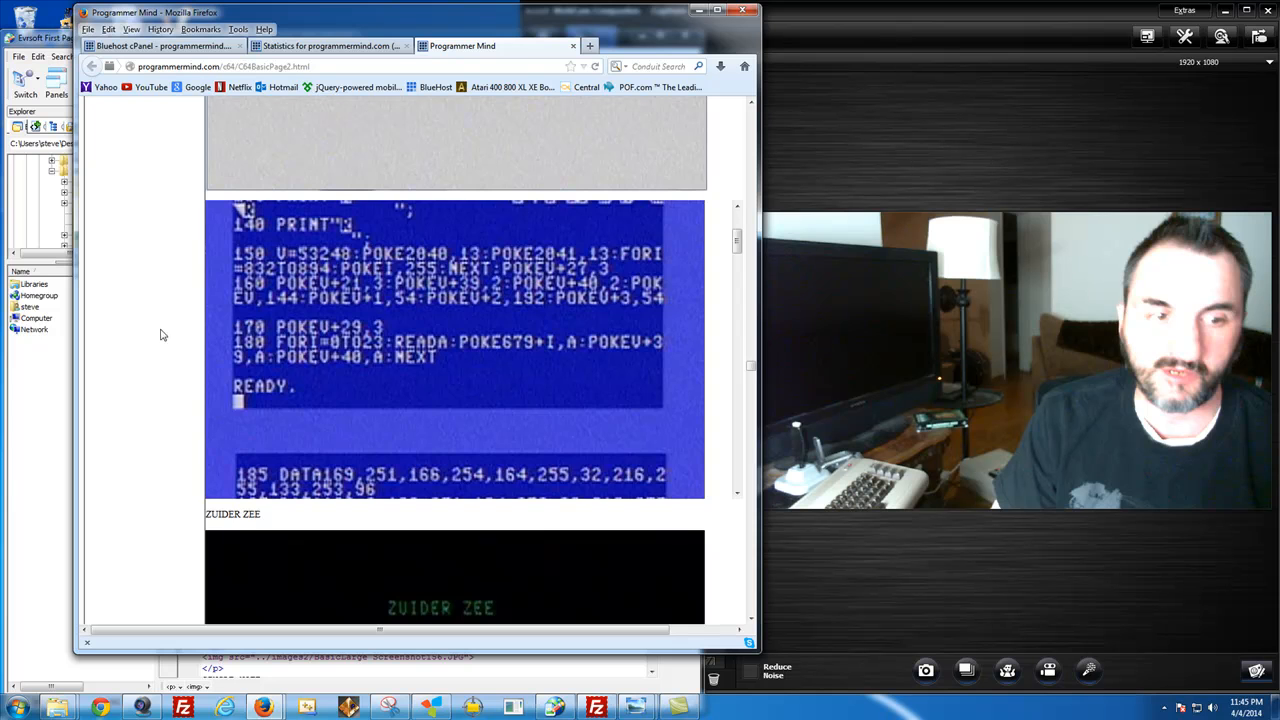
Step: Scroll C64BasicPage3 past Ping Pong, Minefield and Balloony to the Pathfinder screenshot
scroll(down, 3)
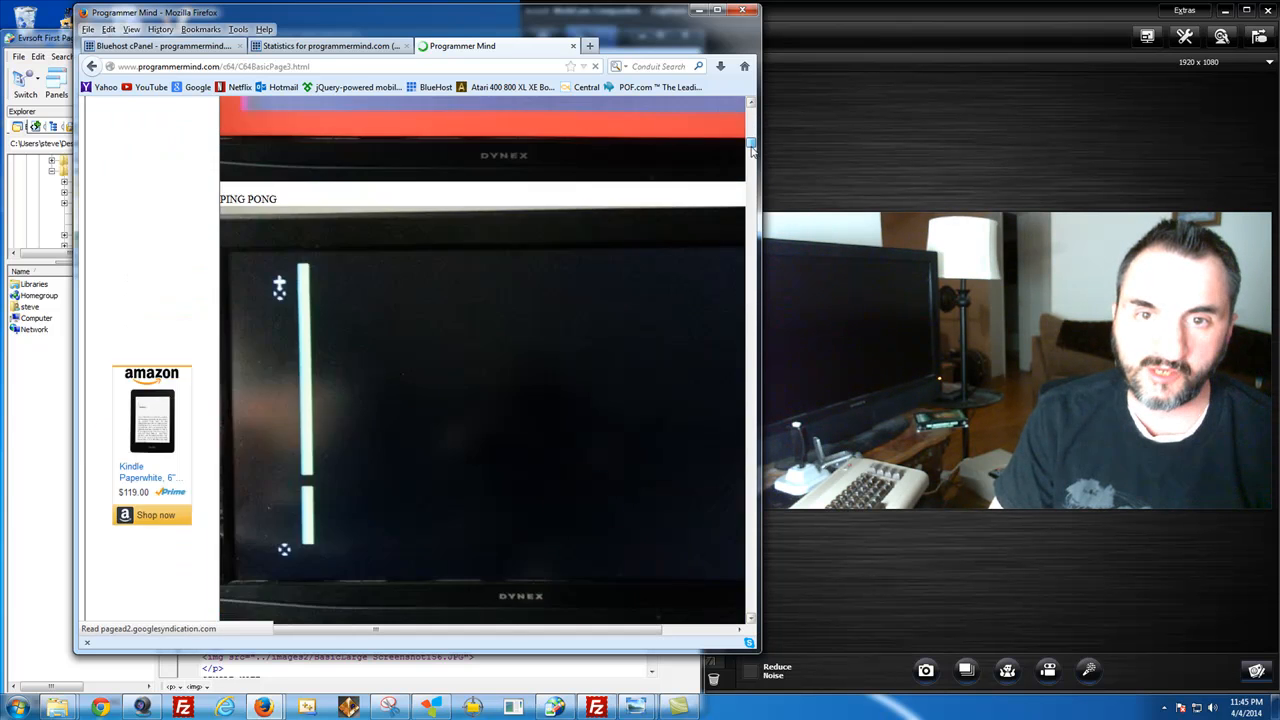
scroll(down, 3)
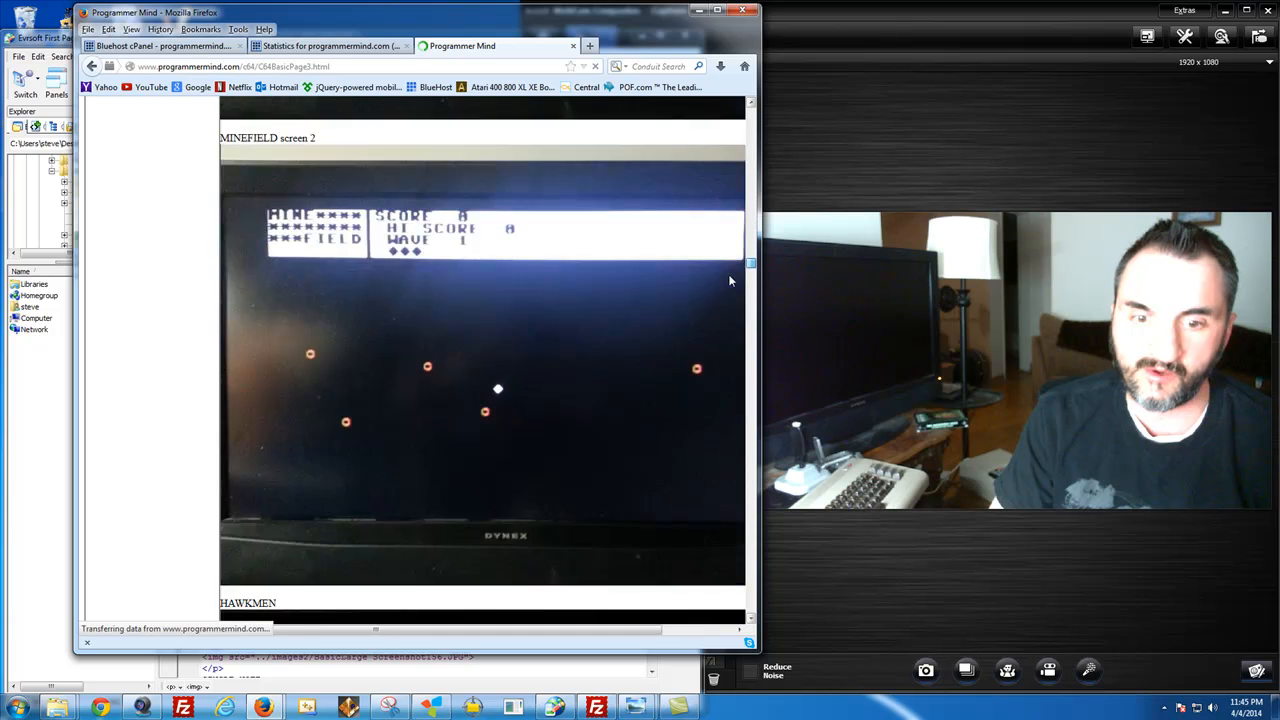
scroll(down, 3)
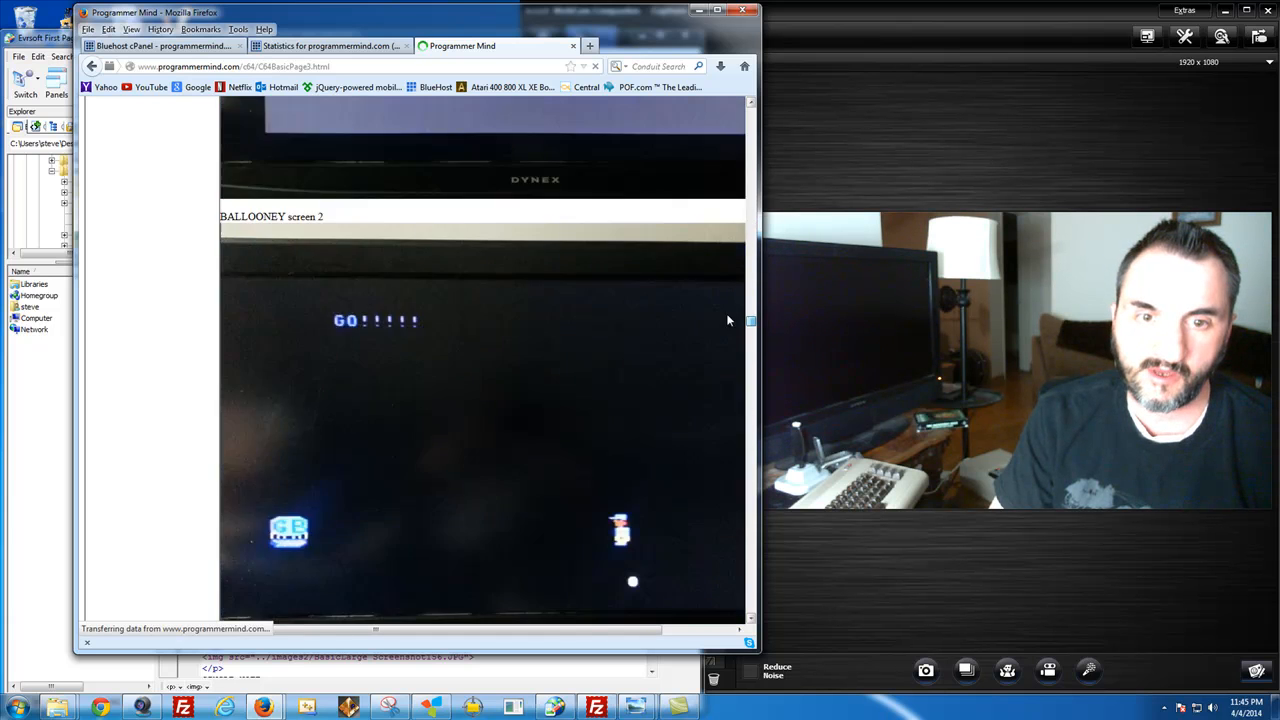
scroll(down, 3)
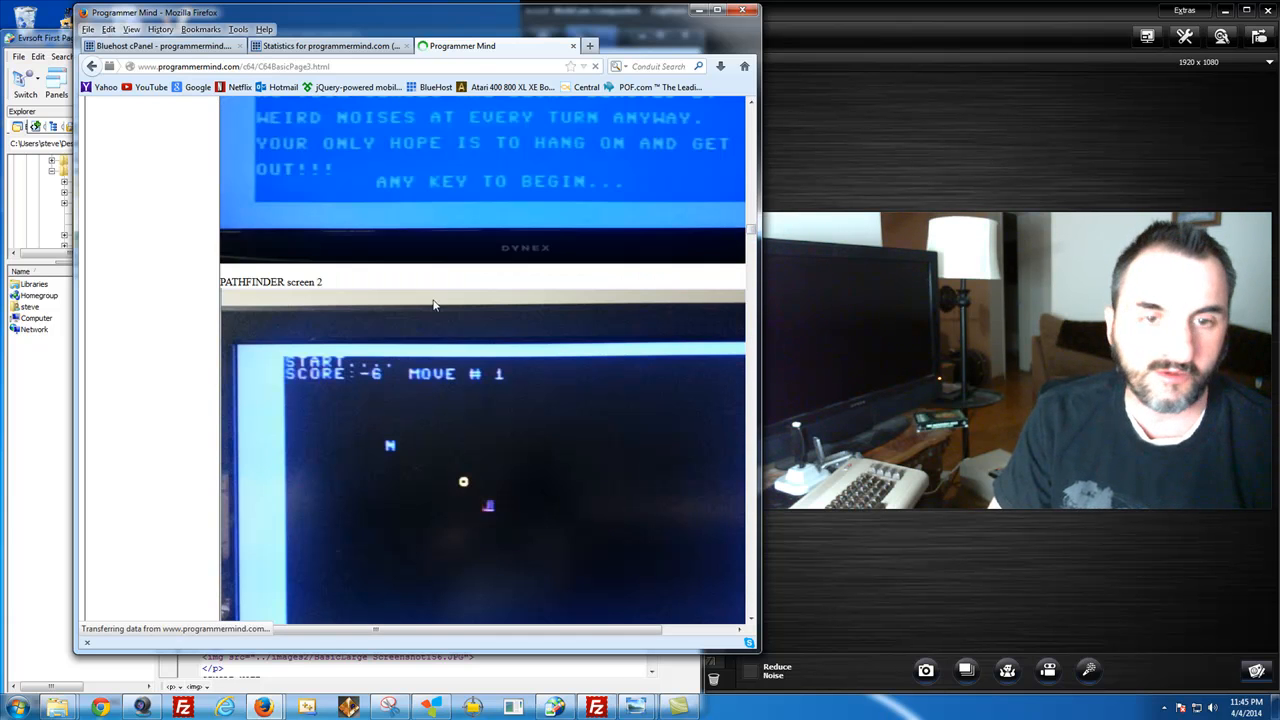
scroll(down, 3)
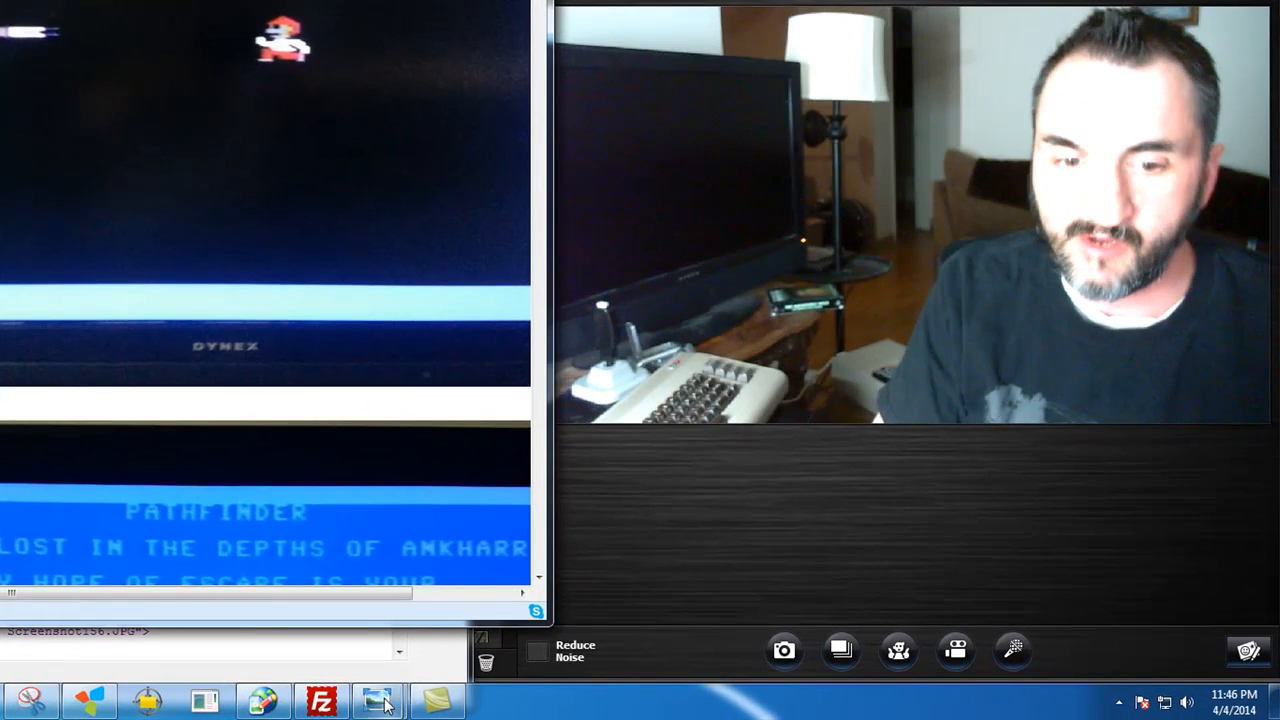
Step: Bring up TVCenter, flip through a few channels, and return to the C64 on channel 4
click(378, 700)
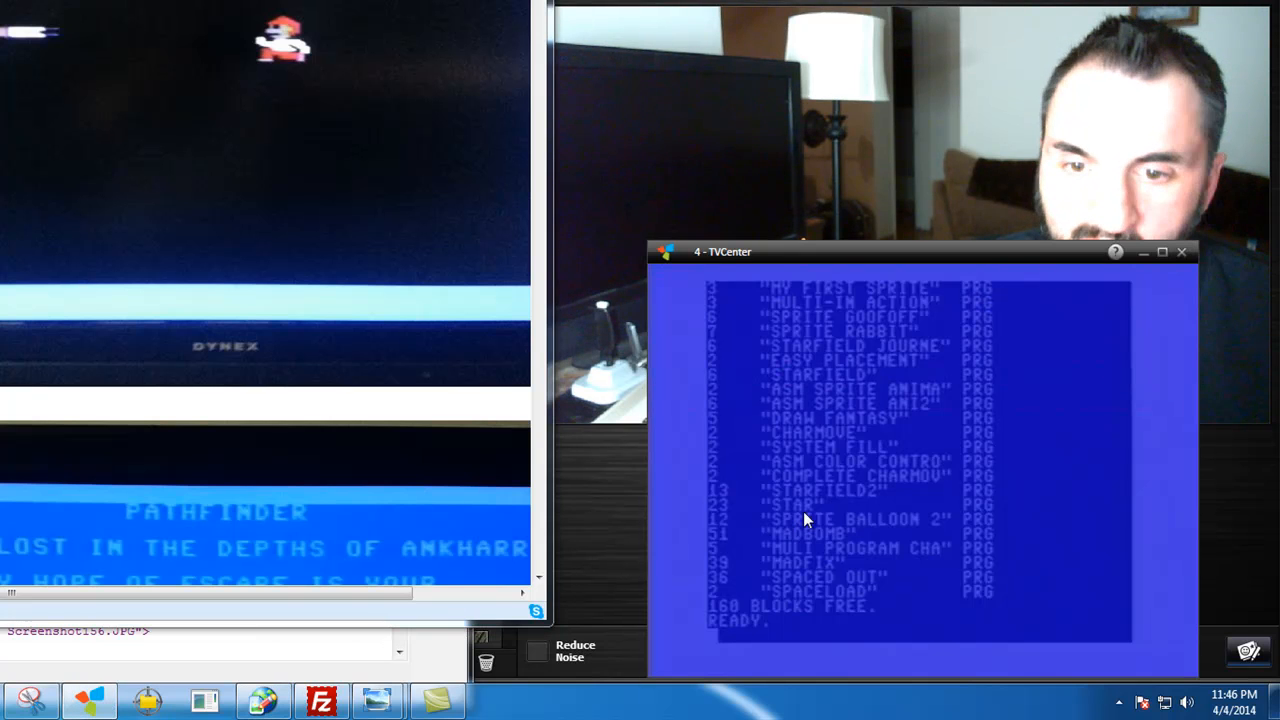
mouse_move(770, 343)
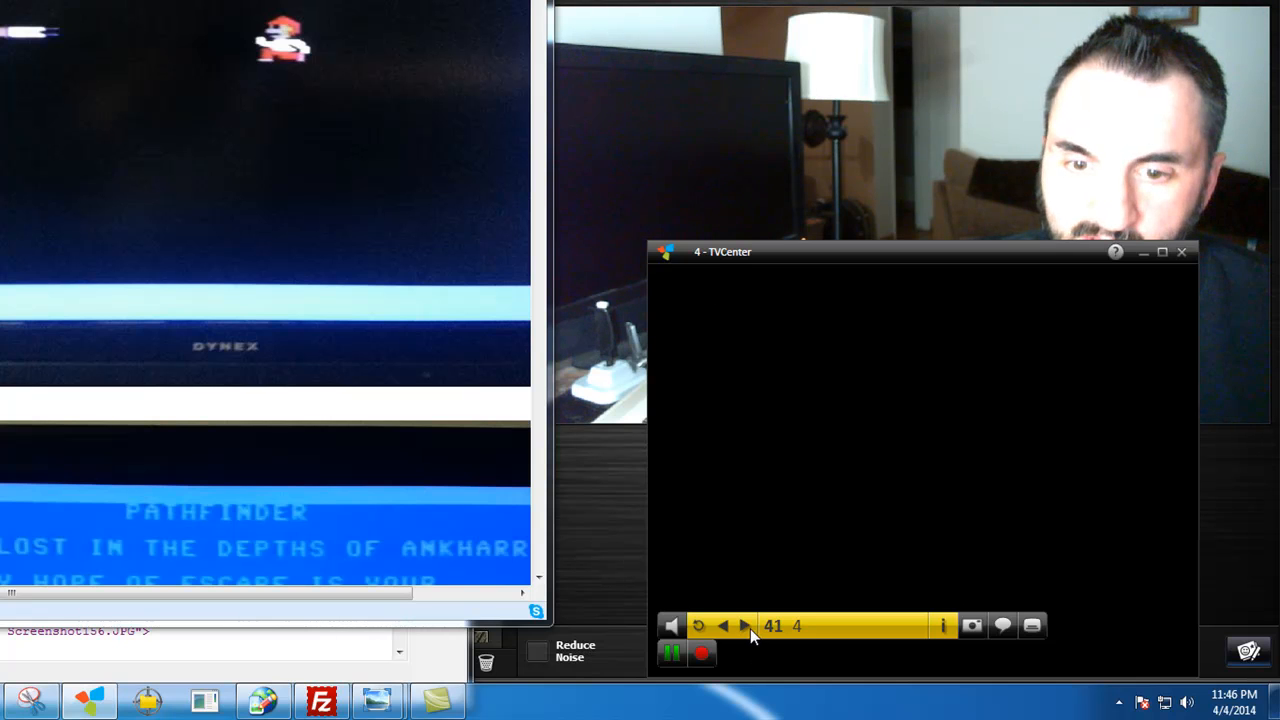
click(723, 626)
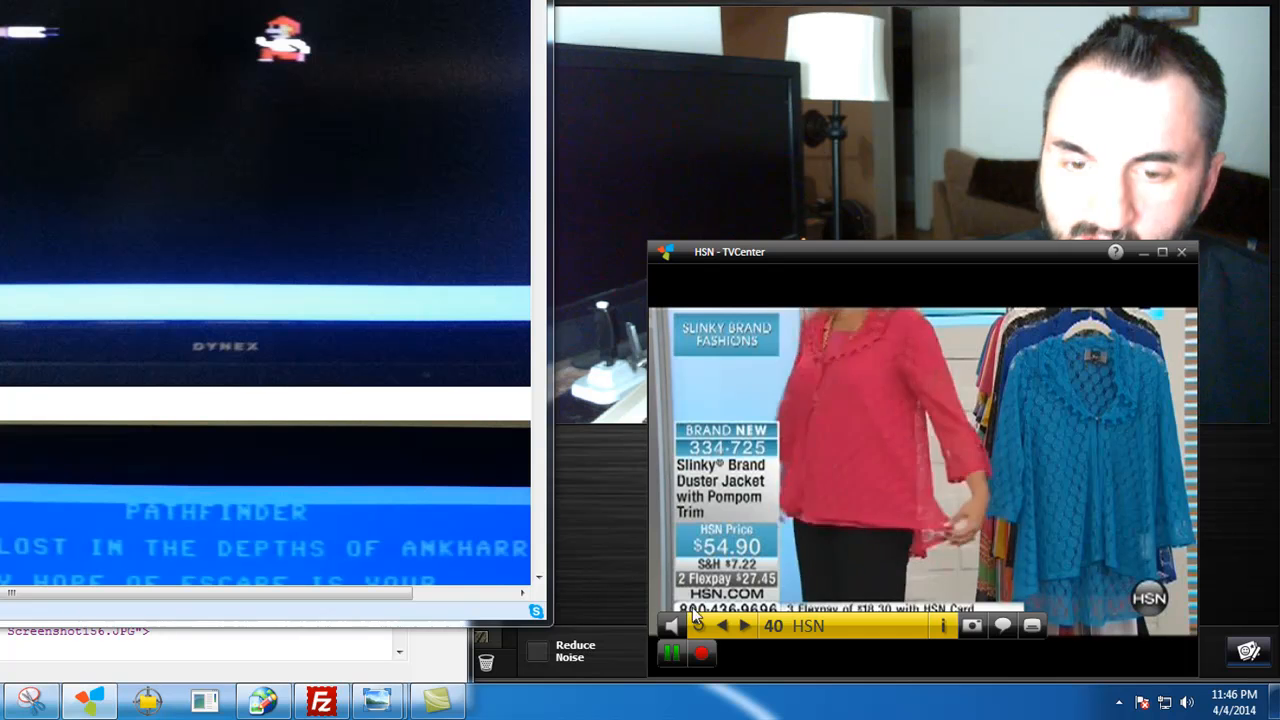
click(722, 625)
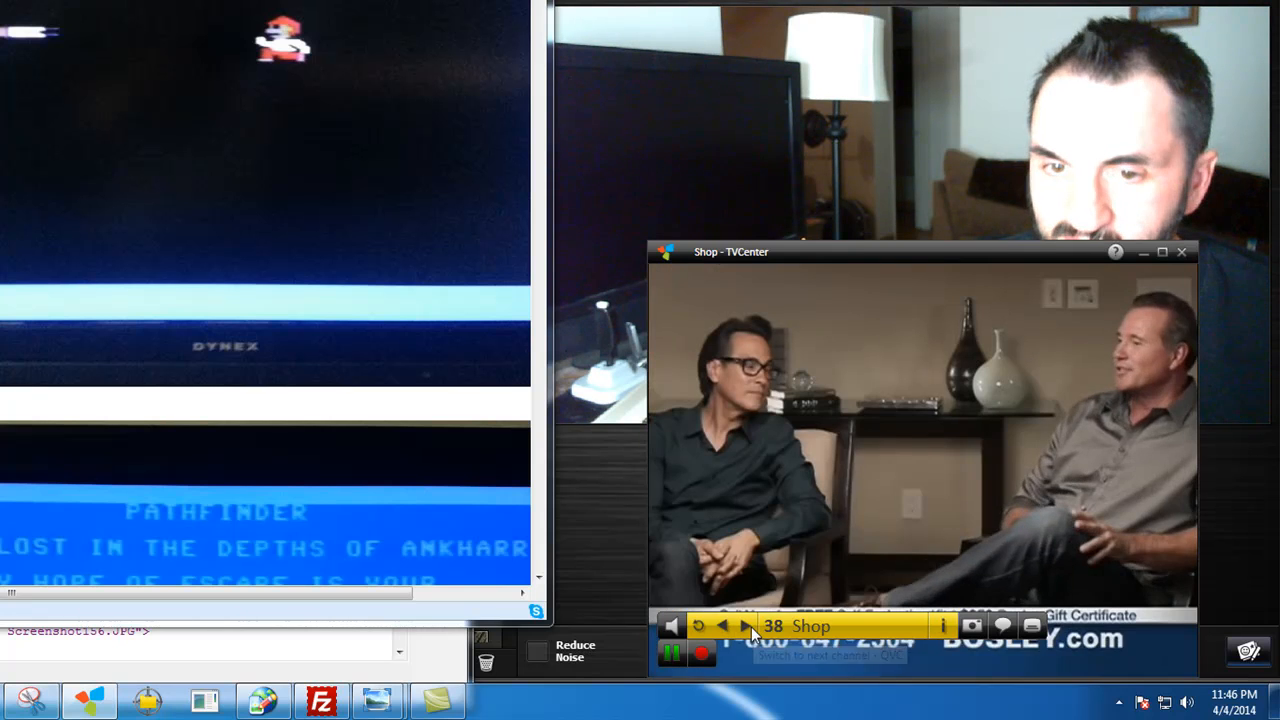
click(747, 625)
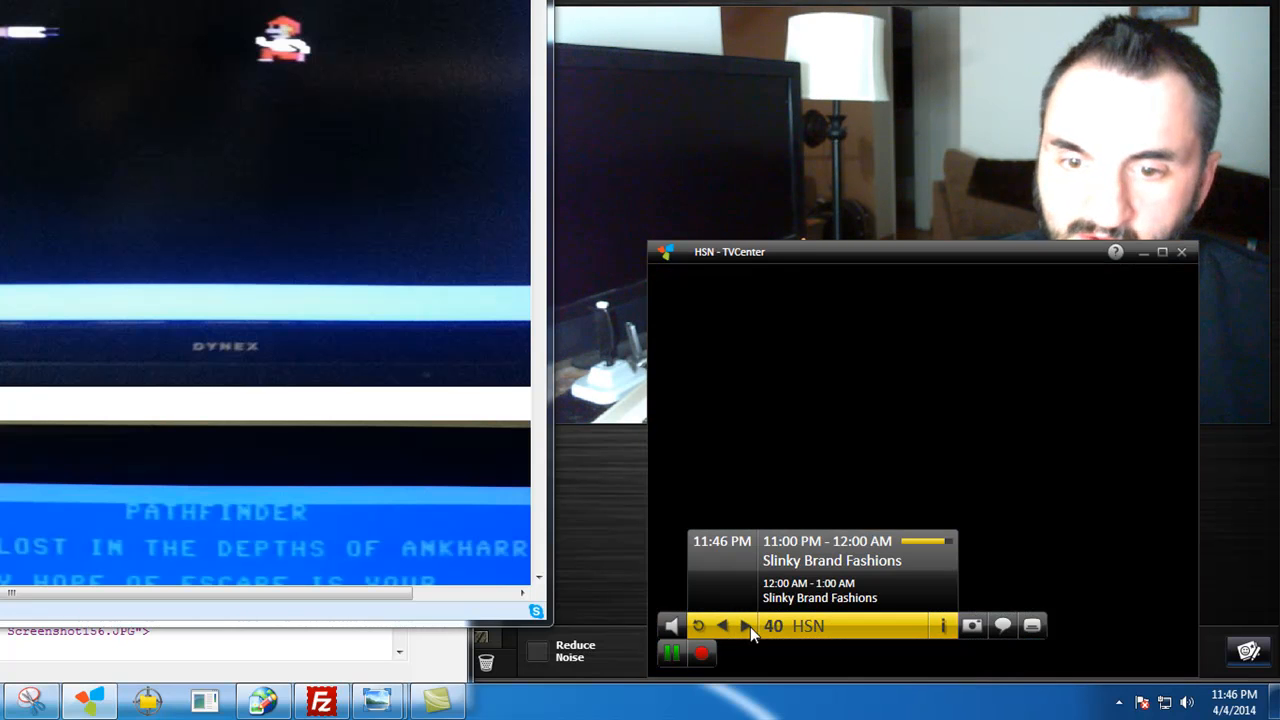
click(746, 625)
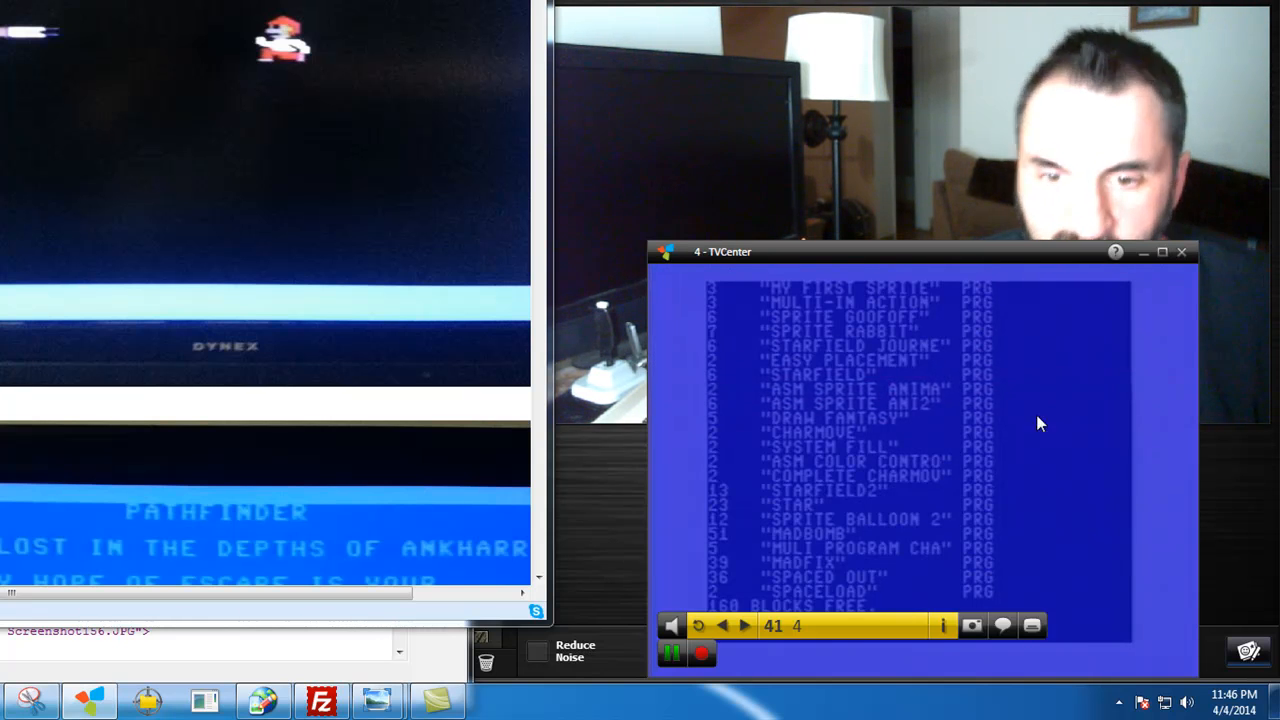
mouse_move(715, 347)
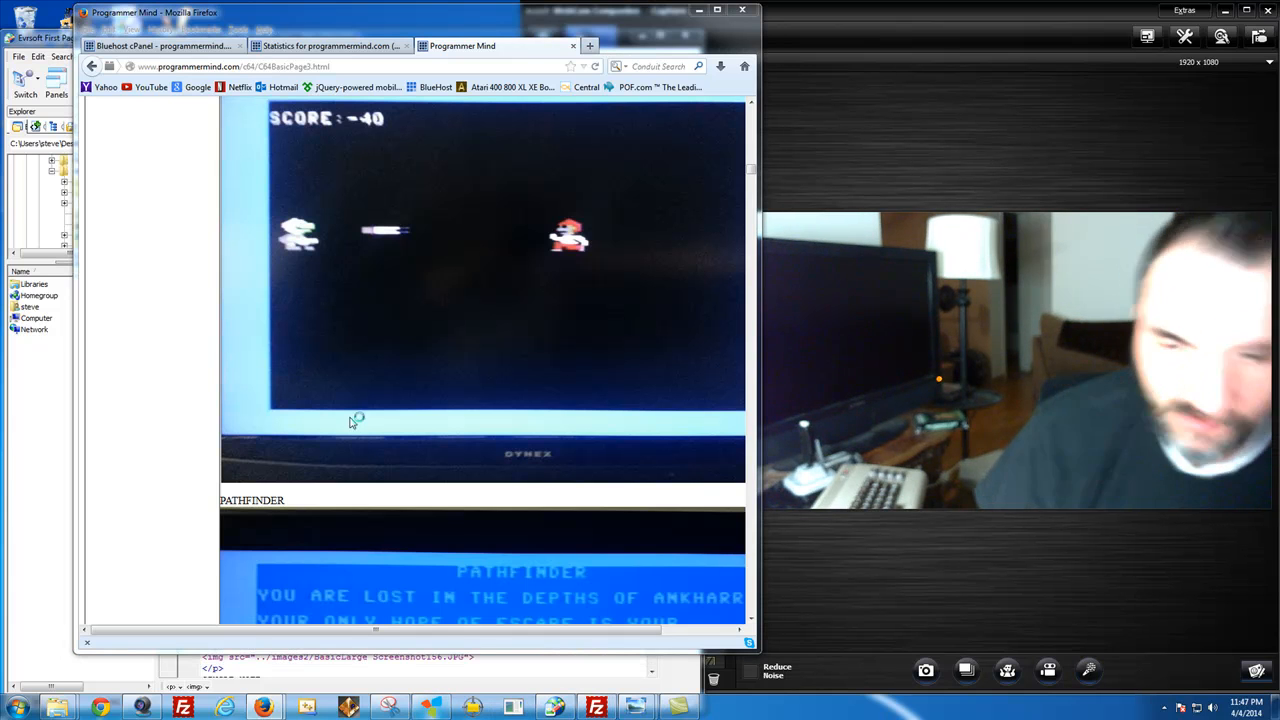
mouse_move(840, 435)
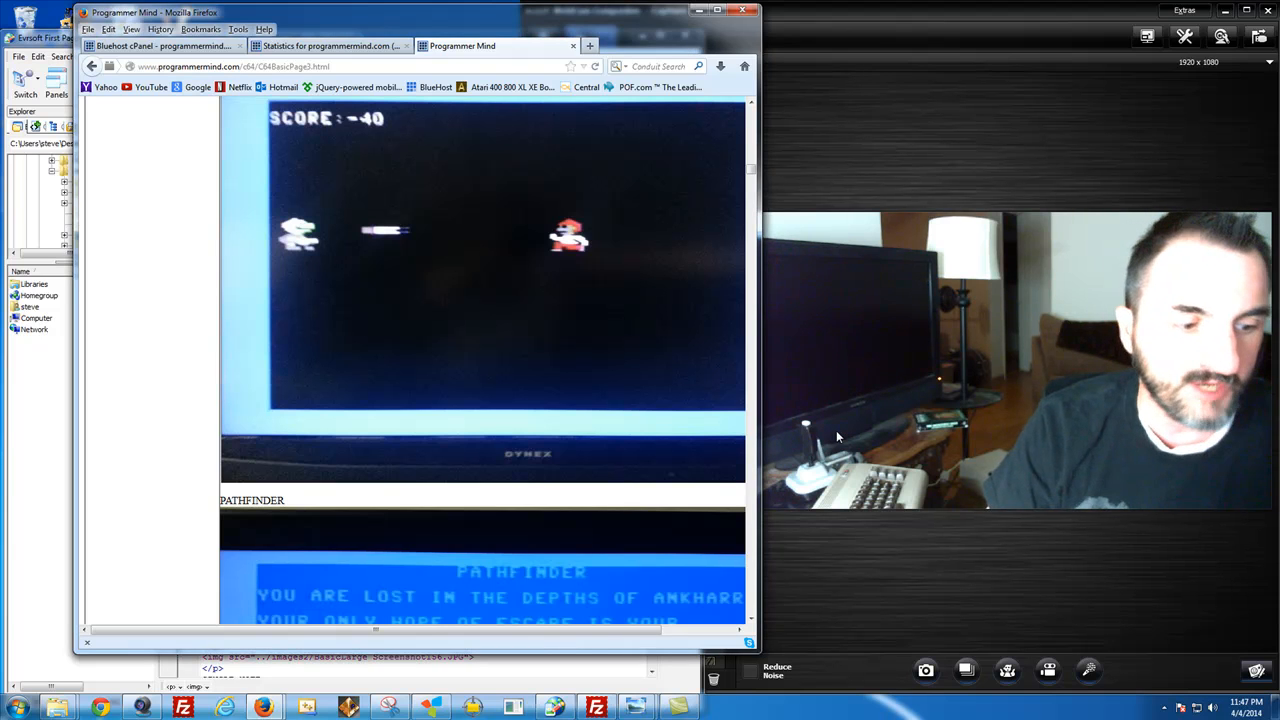
mouse_move(845, 441)
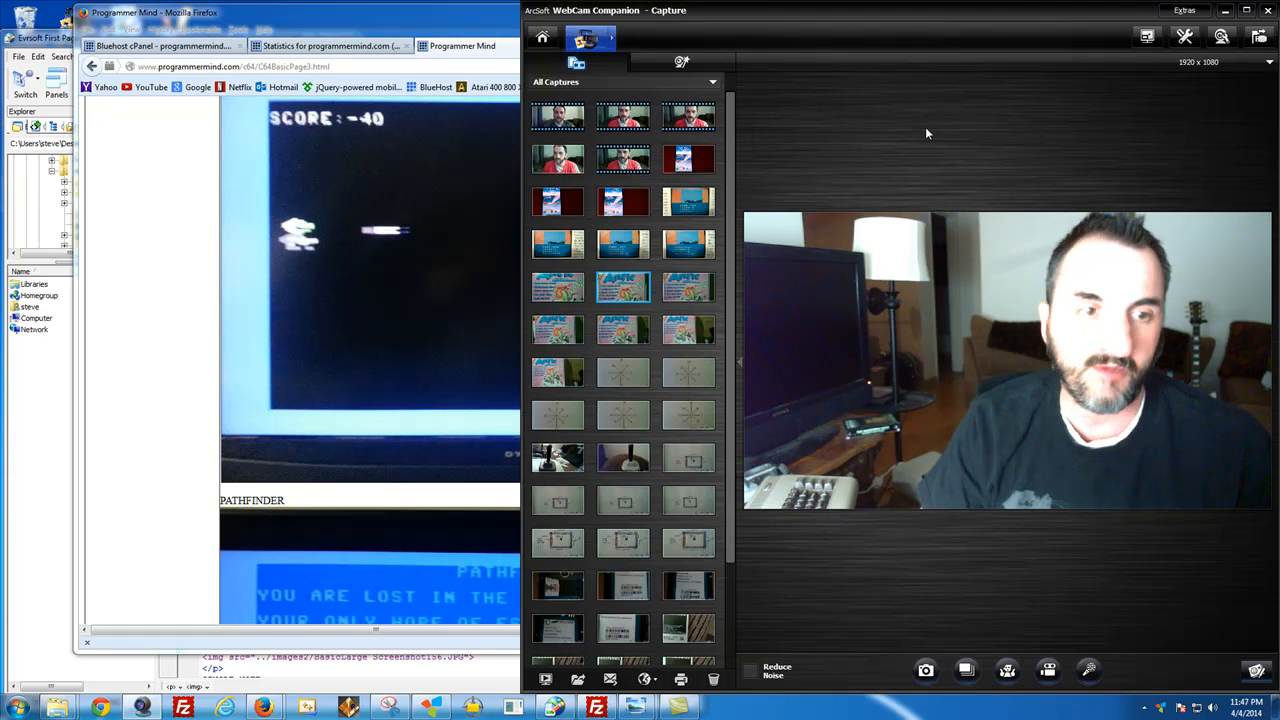
mouse_move(654, 101)
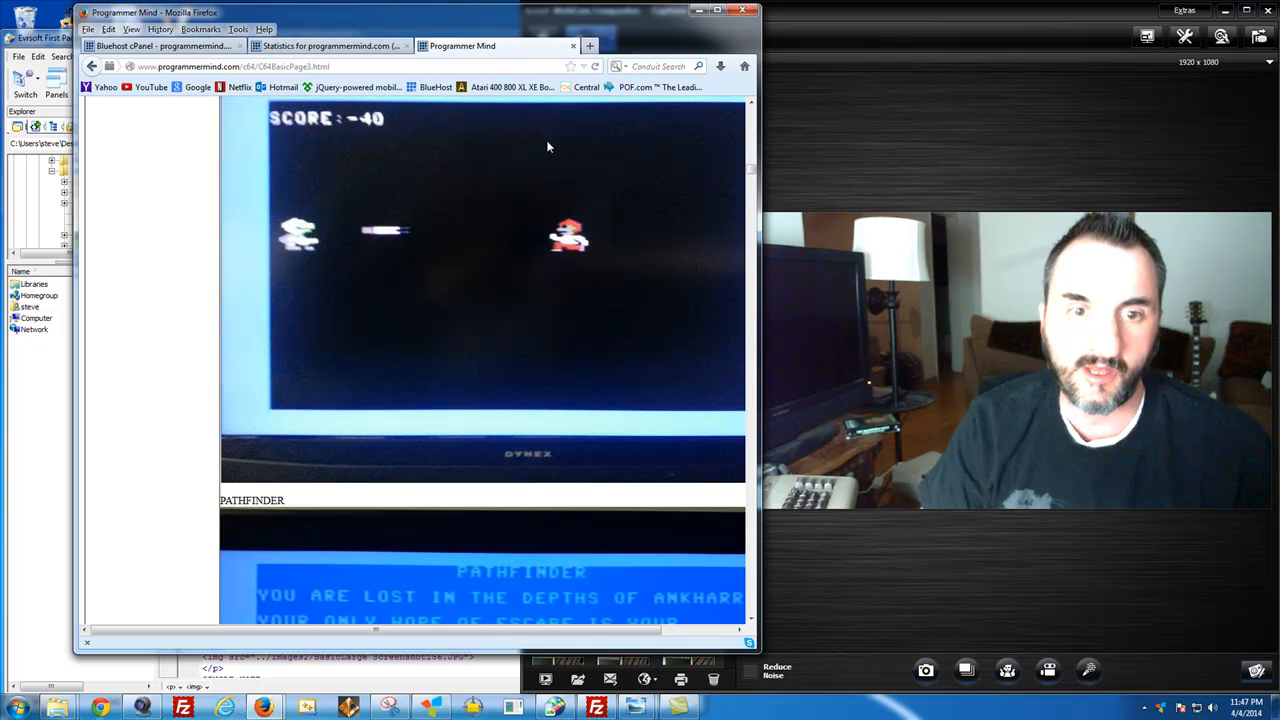
mouse_move(485, 265)
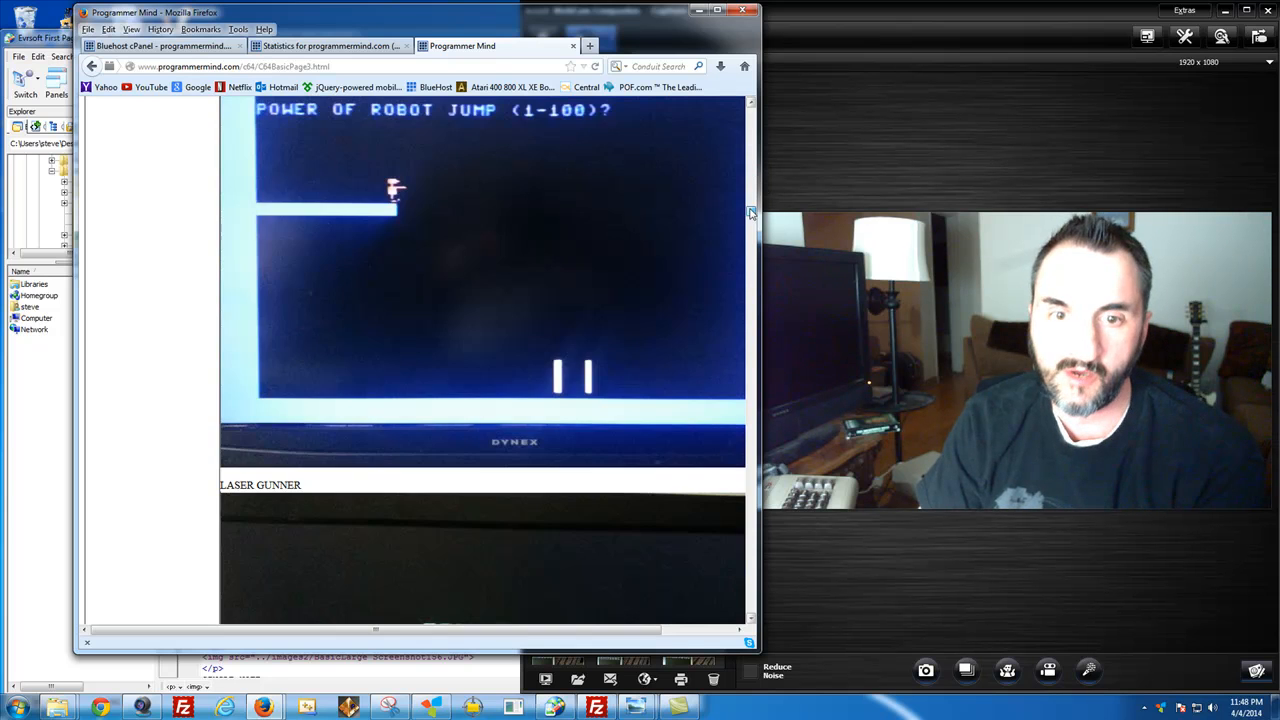
Step: Scroll past Laser Gunner and Dock King, then move to C64BasicPage2 and scroll it
scroll(down, 3)
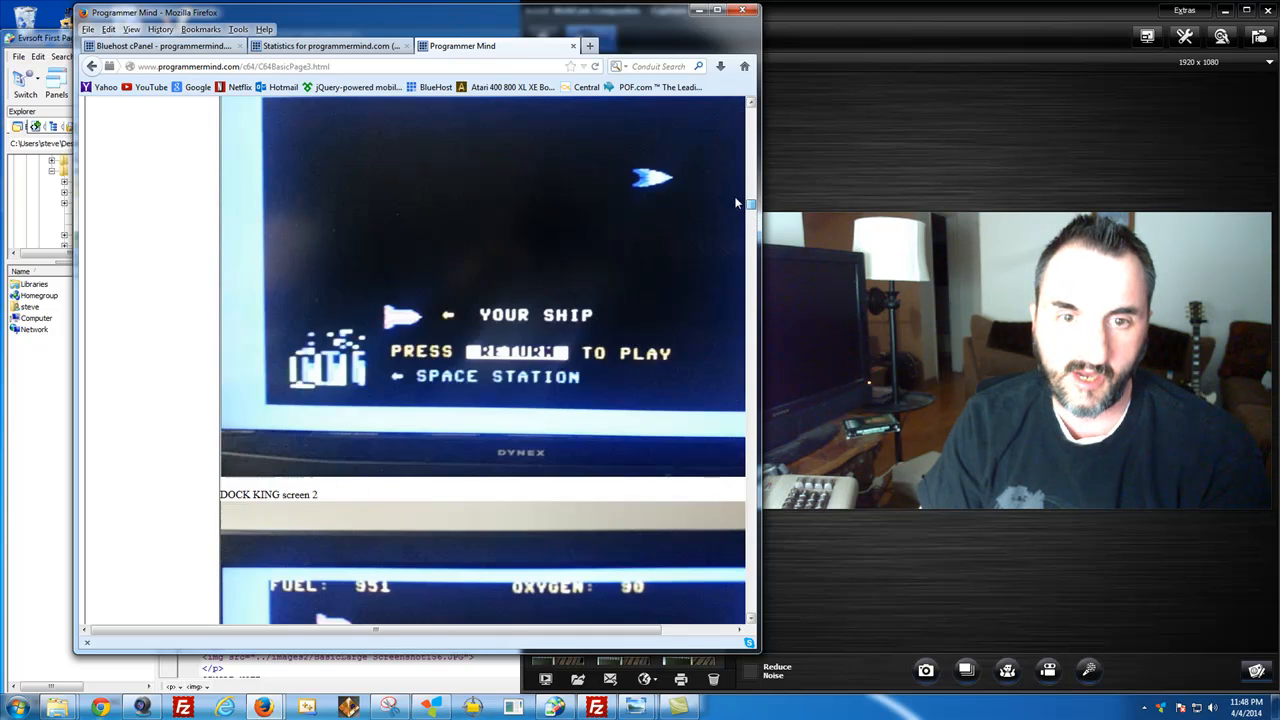
click(325, 46)
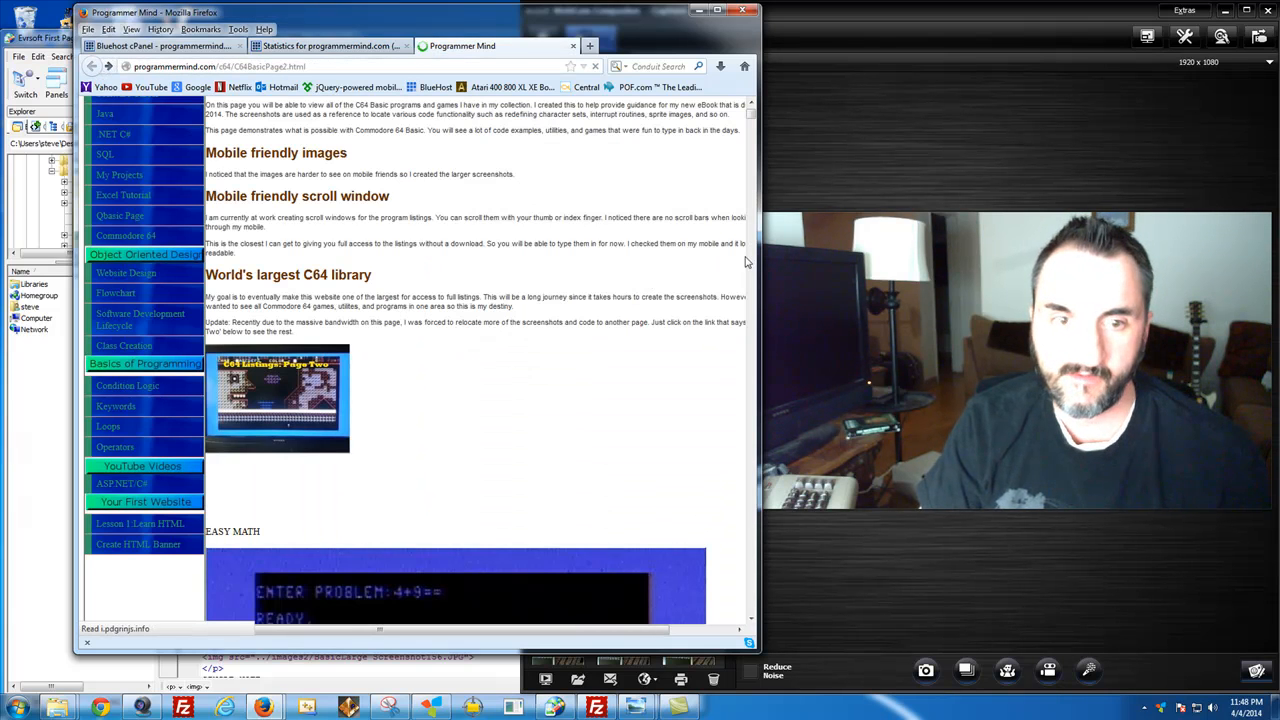
scroll(down, 3)
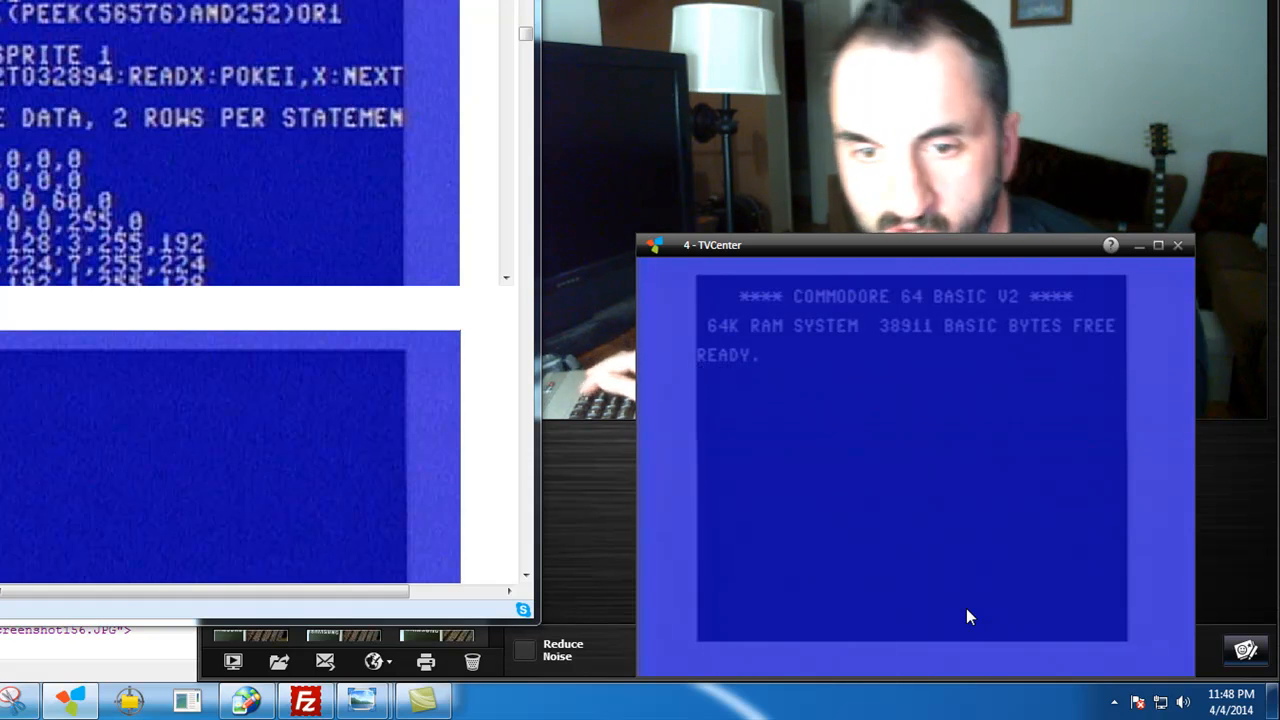
Step: Enter LOAD"$",8 on the C64 and scroll through Page 2's sprite listings
text(LOAD"$",8)
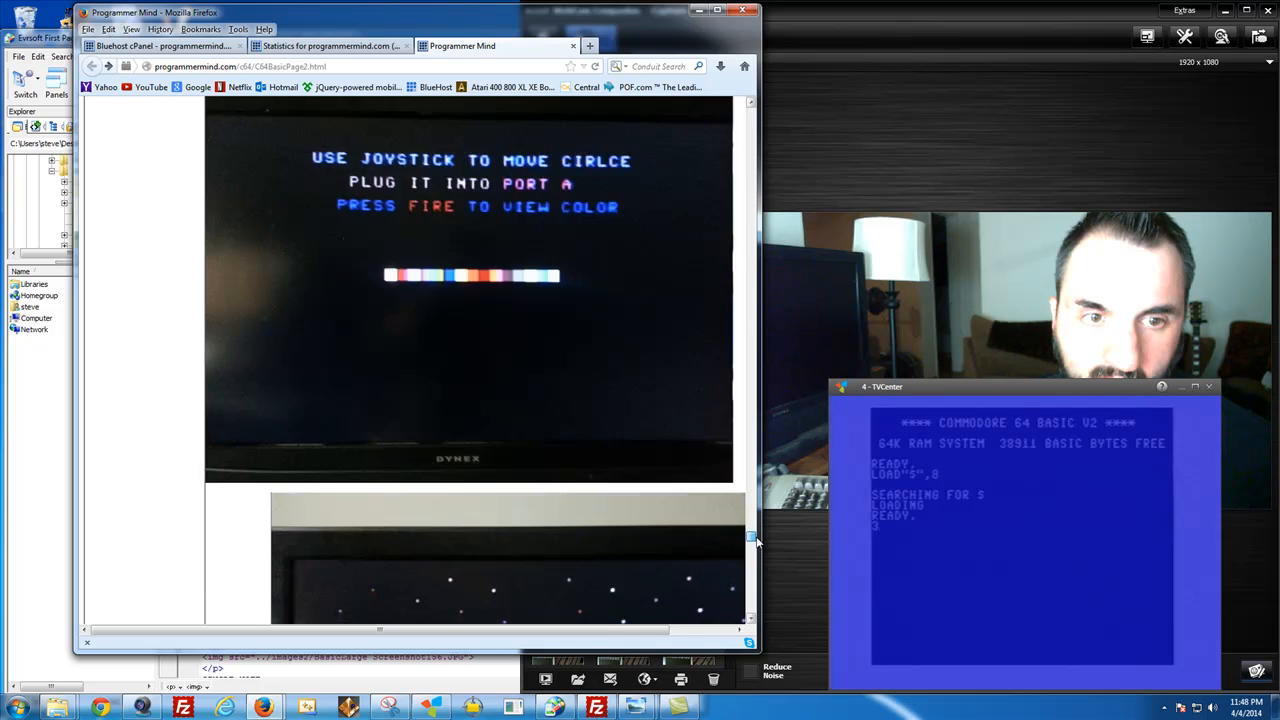
scroll(down, 3)
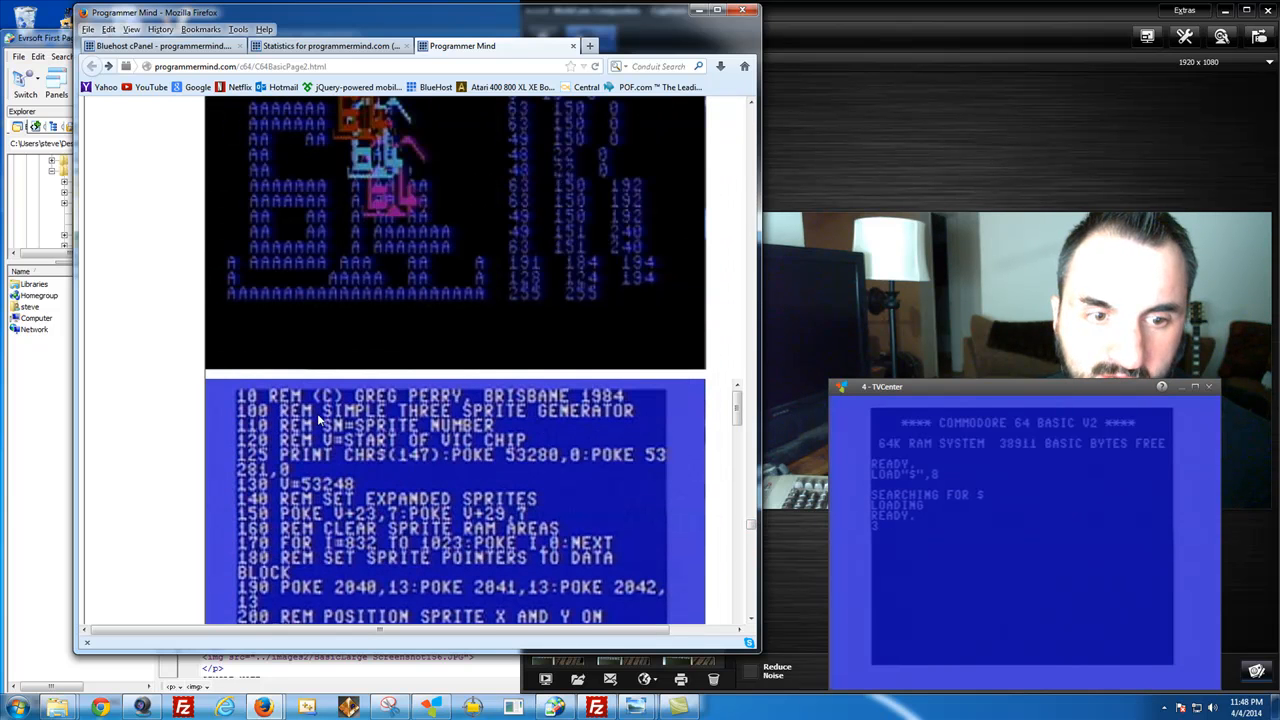
scroll(down, 3)
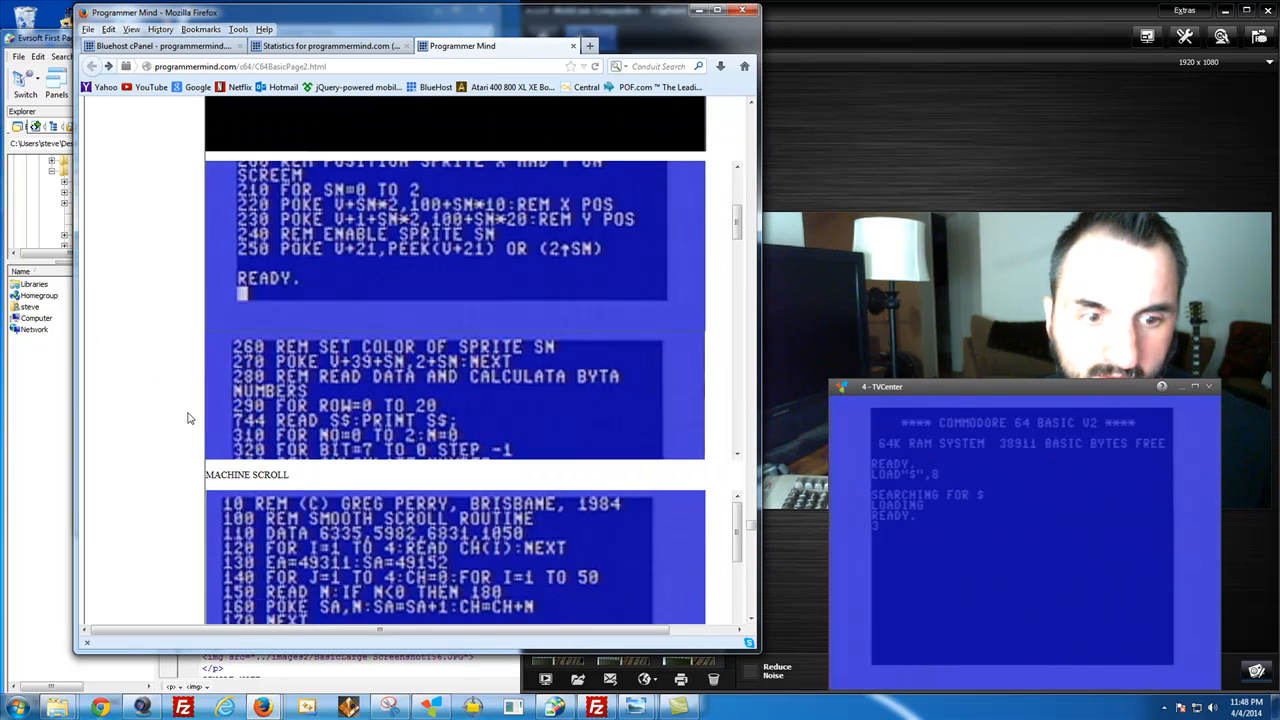